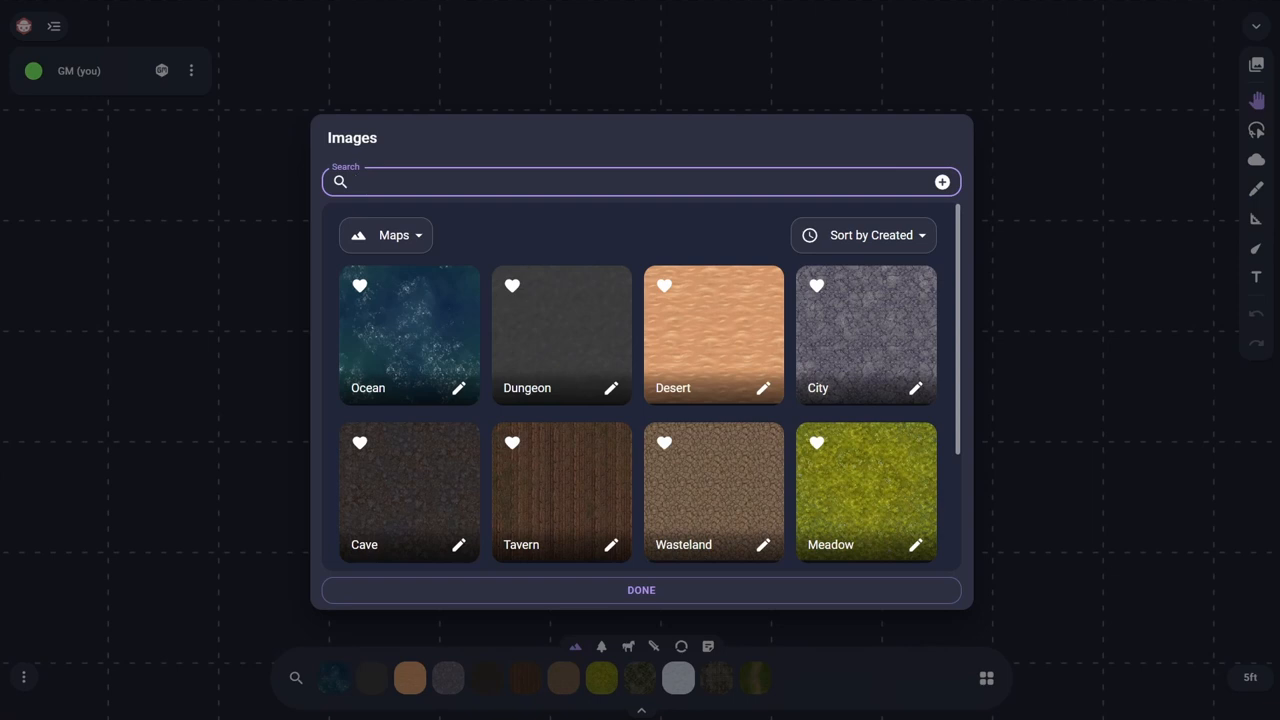
Step: Open the file picker from the Images dialog to import a map image
{"action": "left_click", "coordinate": [640, 181]}
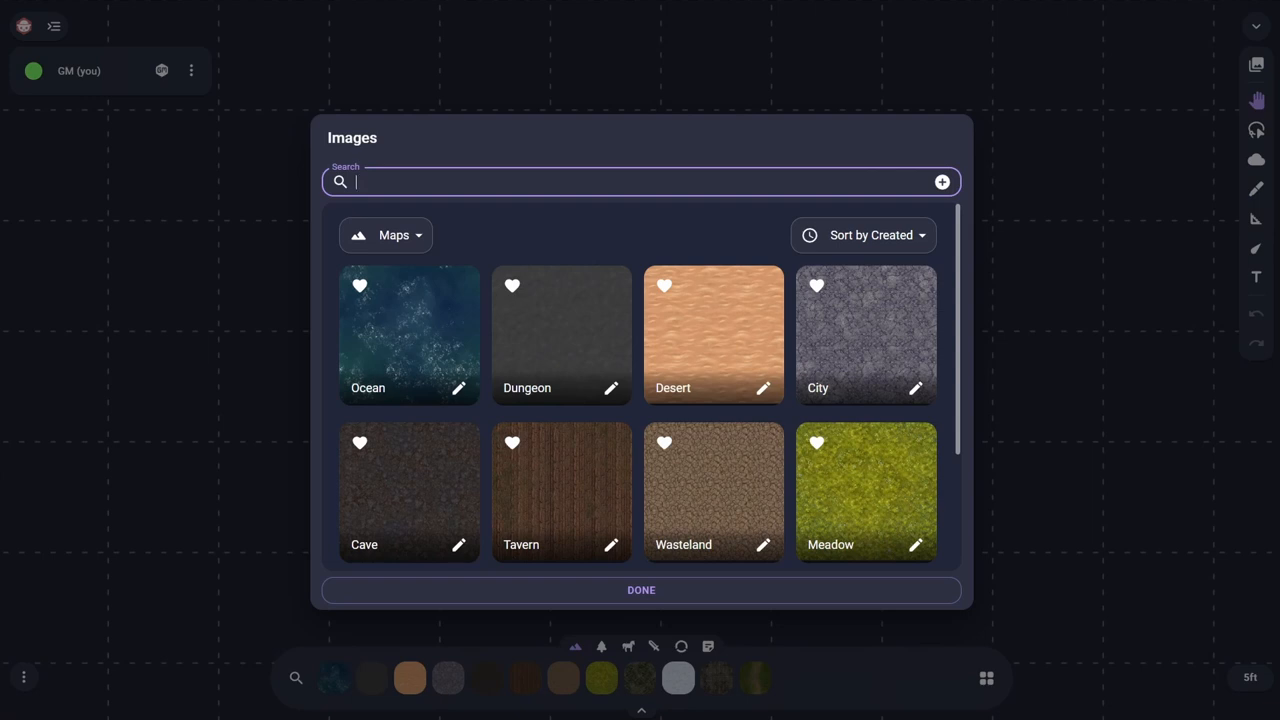
{"action": "left_click", "coordinate": [941, 181]}
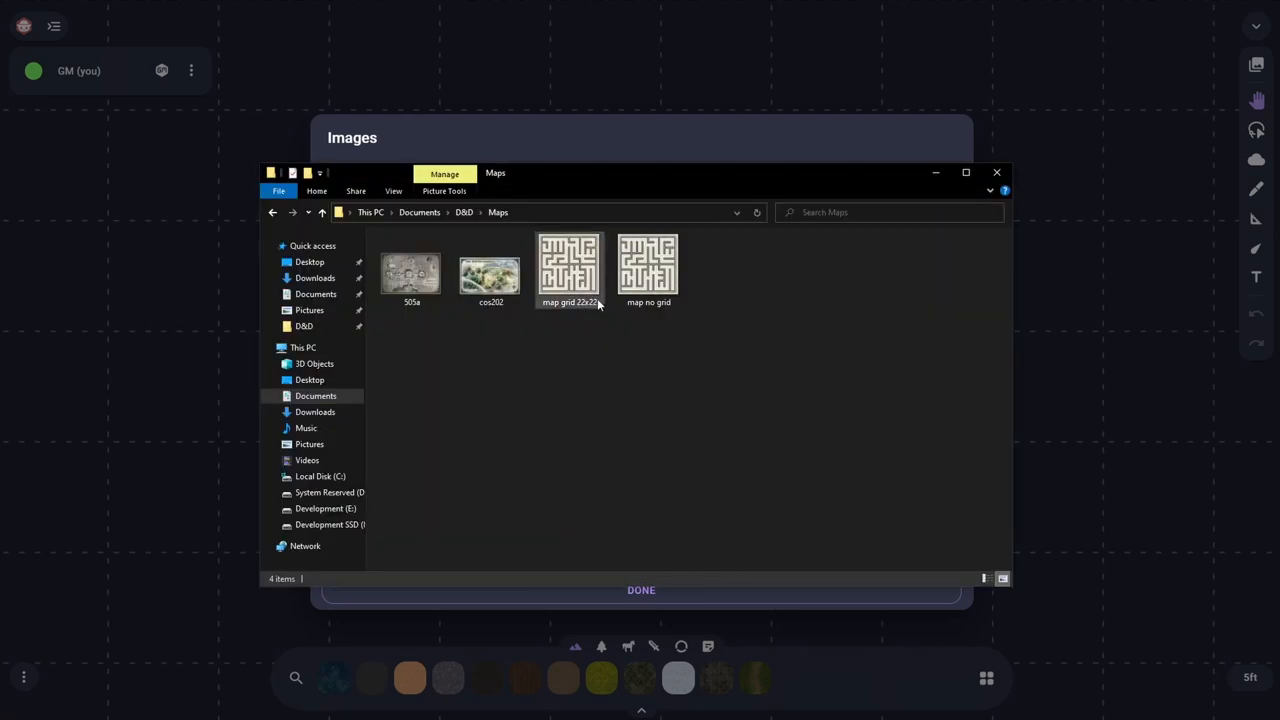
{"action": "mouse_move", "coordinate": [568, 307]}
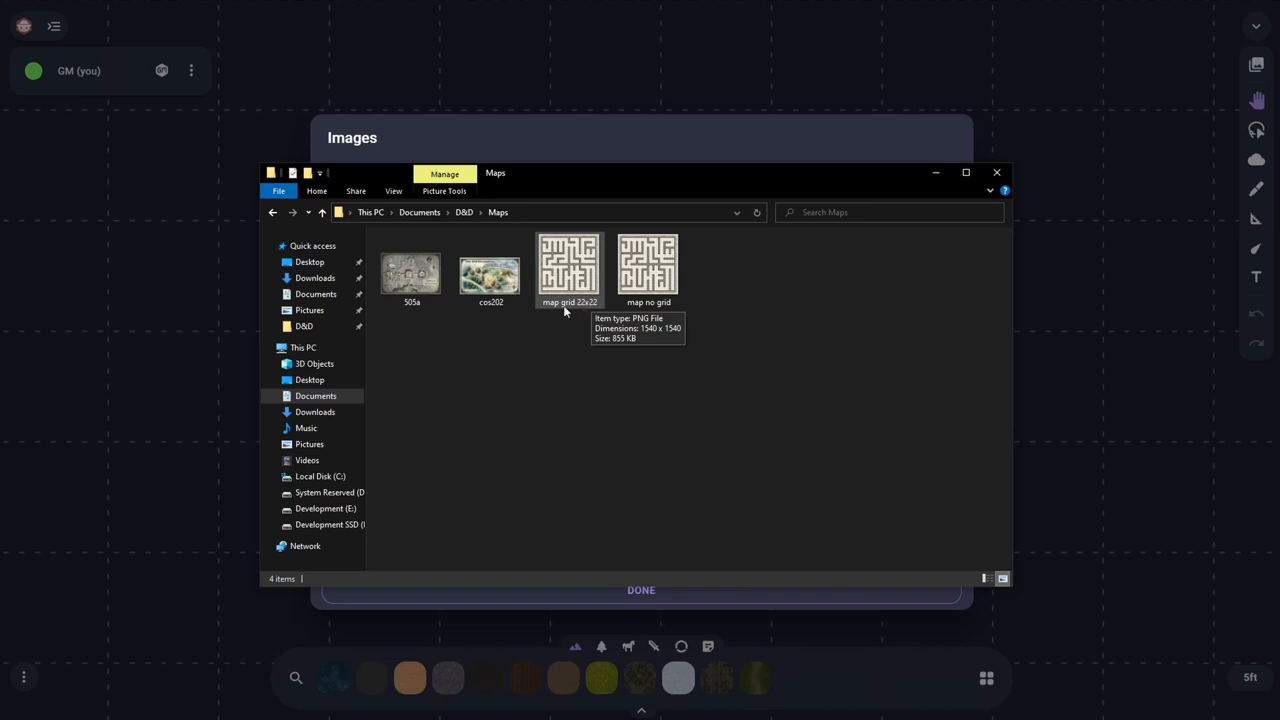
{"action": "mouse_move", "coordinate": [583, 307]}
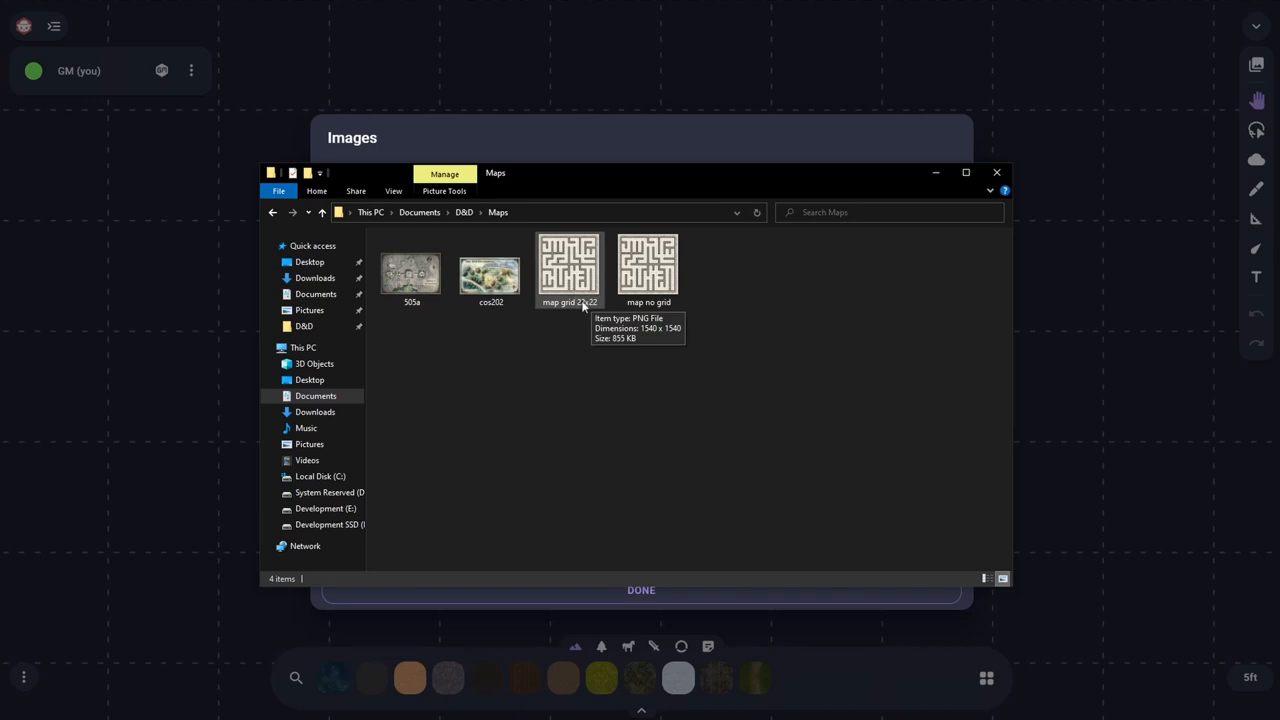
{"action": "mouse_move", "coordinate": [592, 310]}
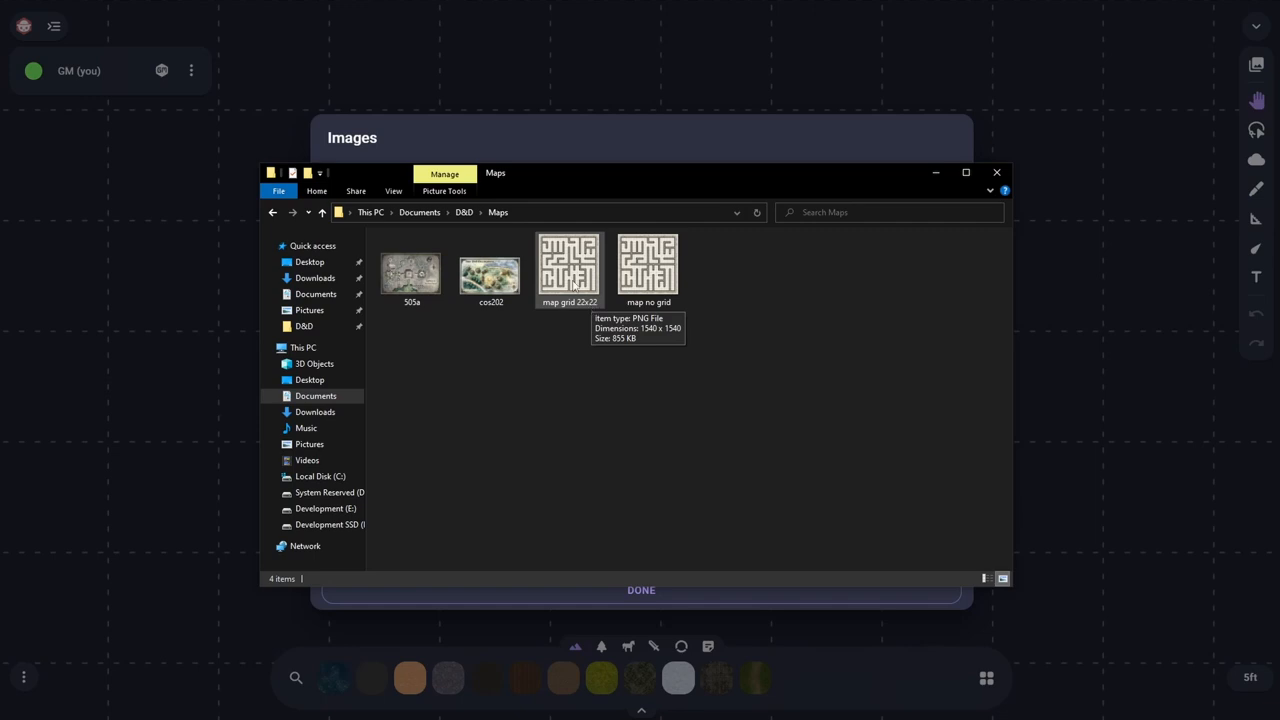
Step: Import Map Grid and open its manual grid controls showing 22 columns by 22 rows
{"action": "left_click", "coordinate": [996, 172]}
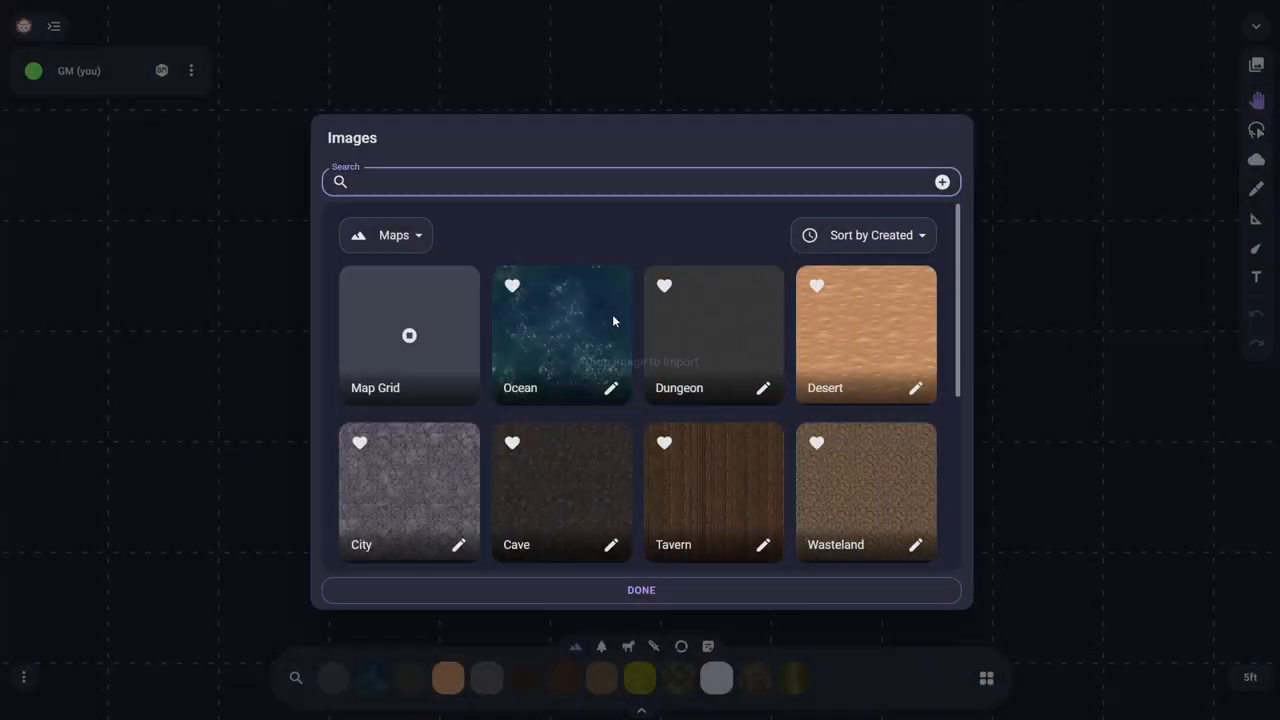
{"action": "left_click", "coordinate": [409, 335]}
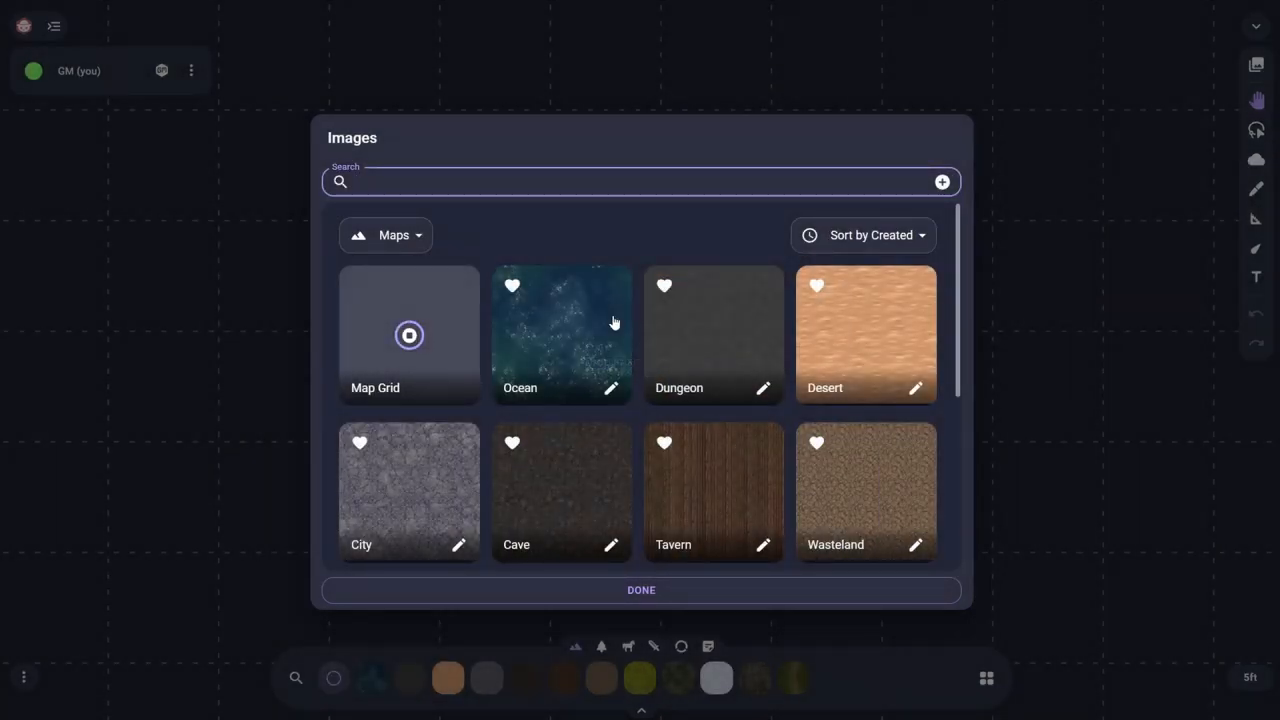
{"action": "left_click", "coordinate": [640, 181]}
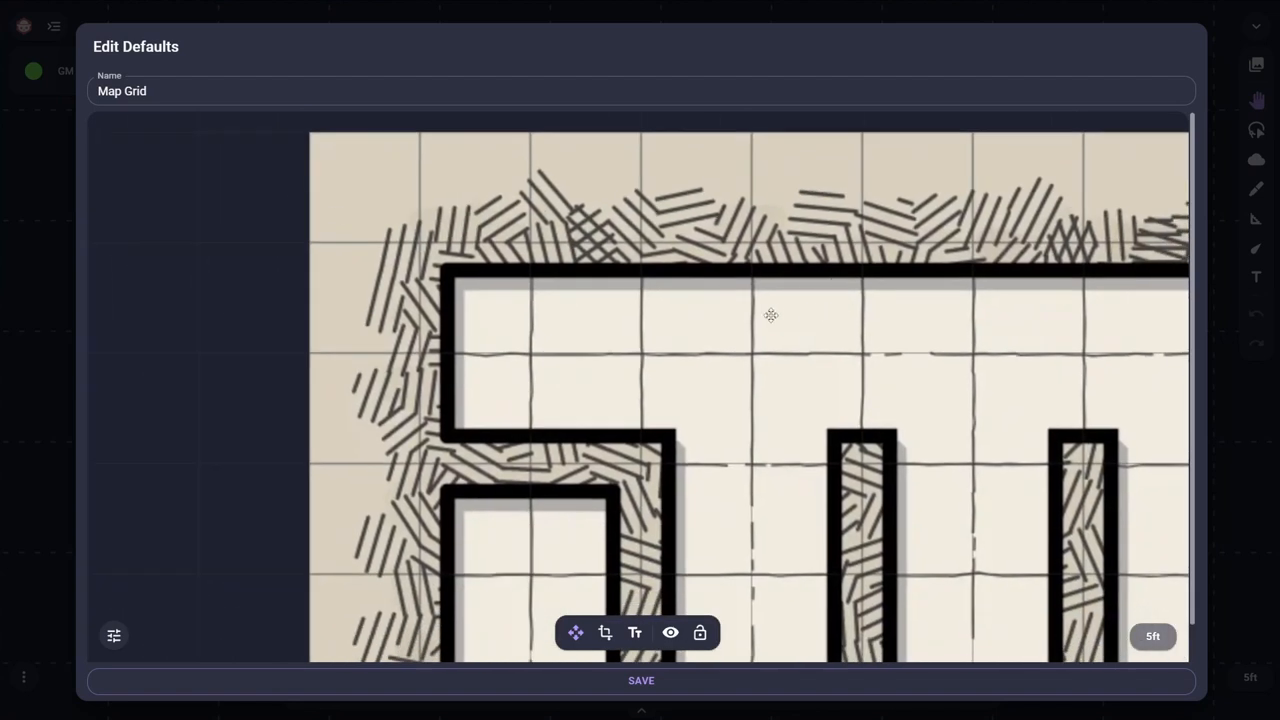
{"action": "mouse_move", "coordinate": [114, 636]}
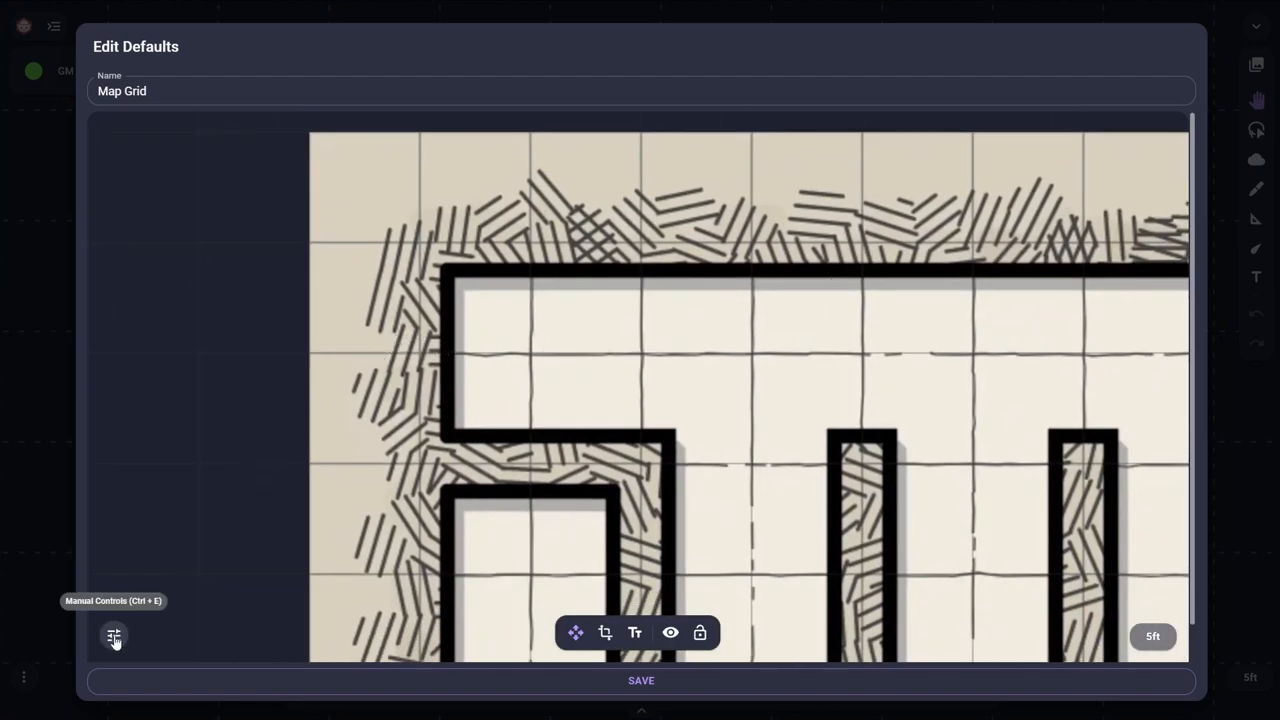
{"action": "left_click", "coordinate": [113, 636]}
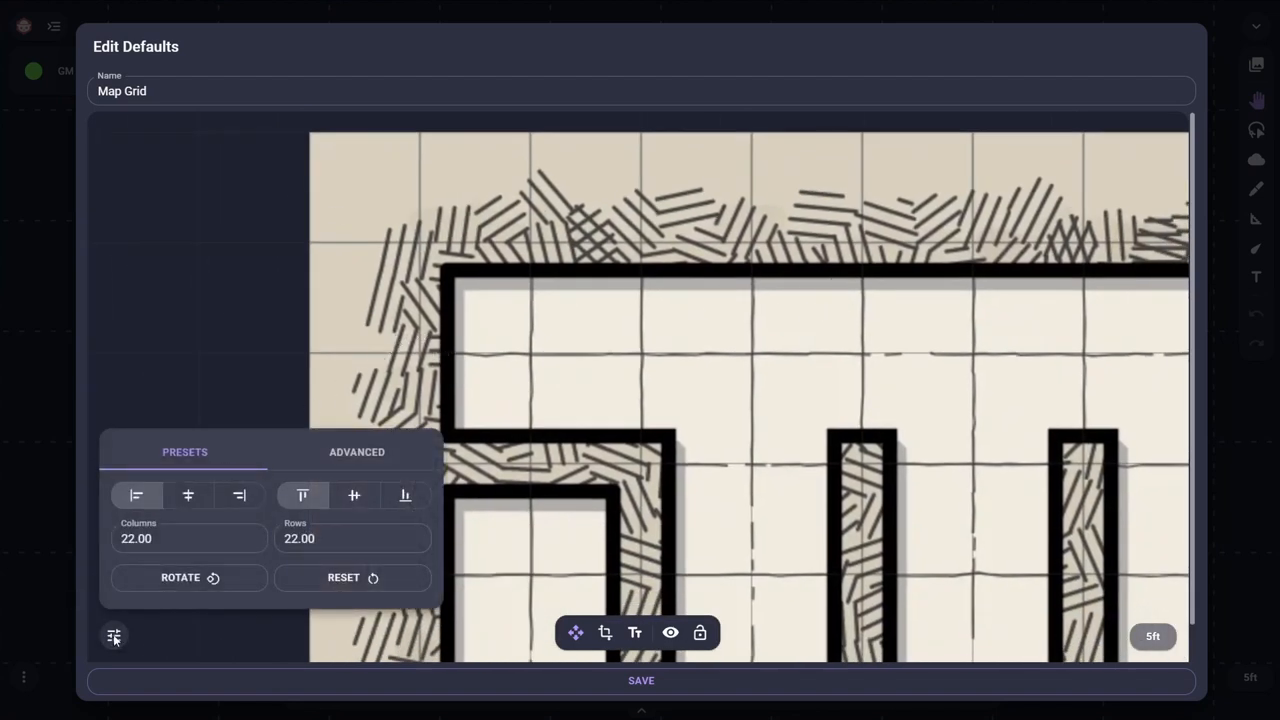
{"action": "left_click", "coordinate": [187, 538]}
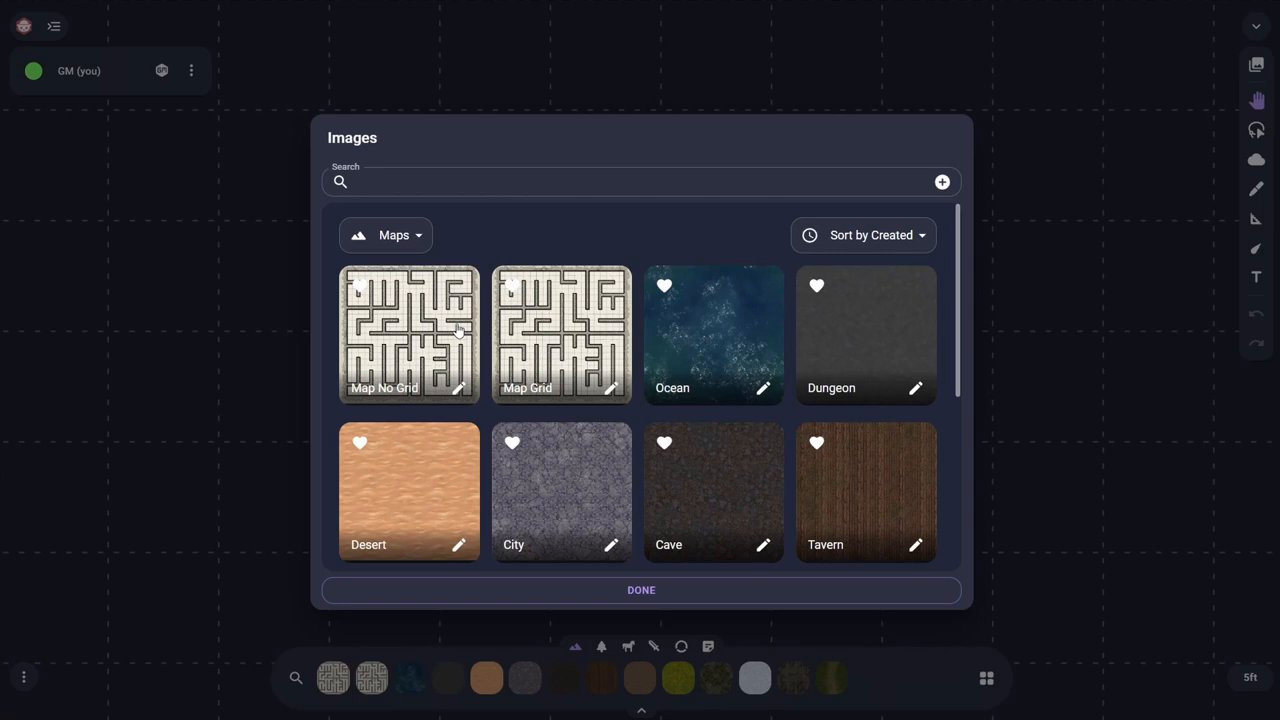
{"action": "mouse_move", "coordinate": [459, 390]}
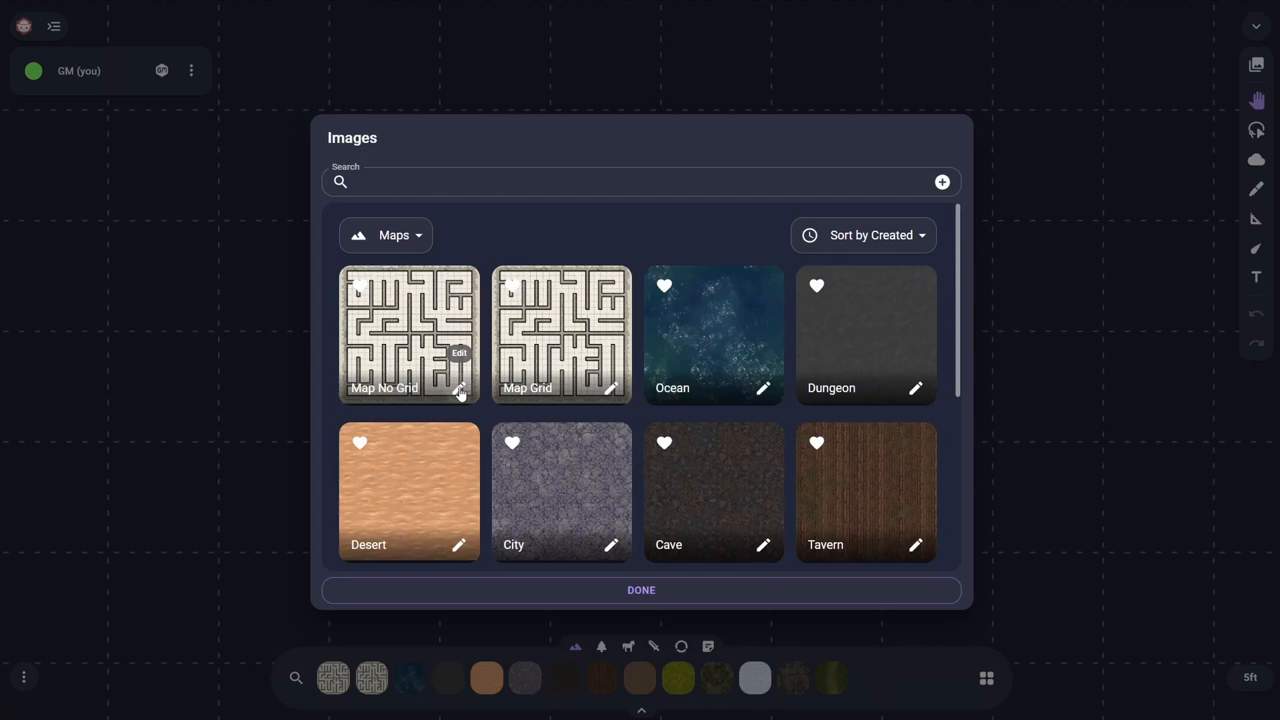
Step: Set Map No Grid's columns to 22.00 in its manual grid controls
{"action": "left_click", "coordinate": [459, 390]}
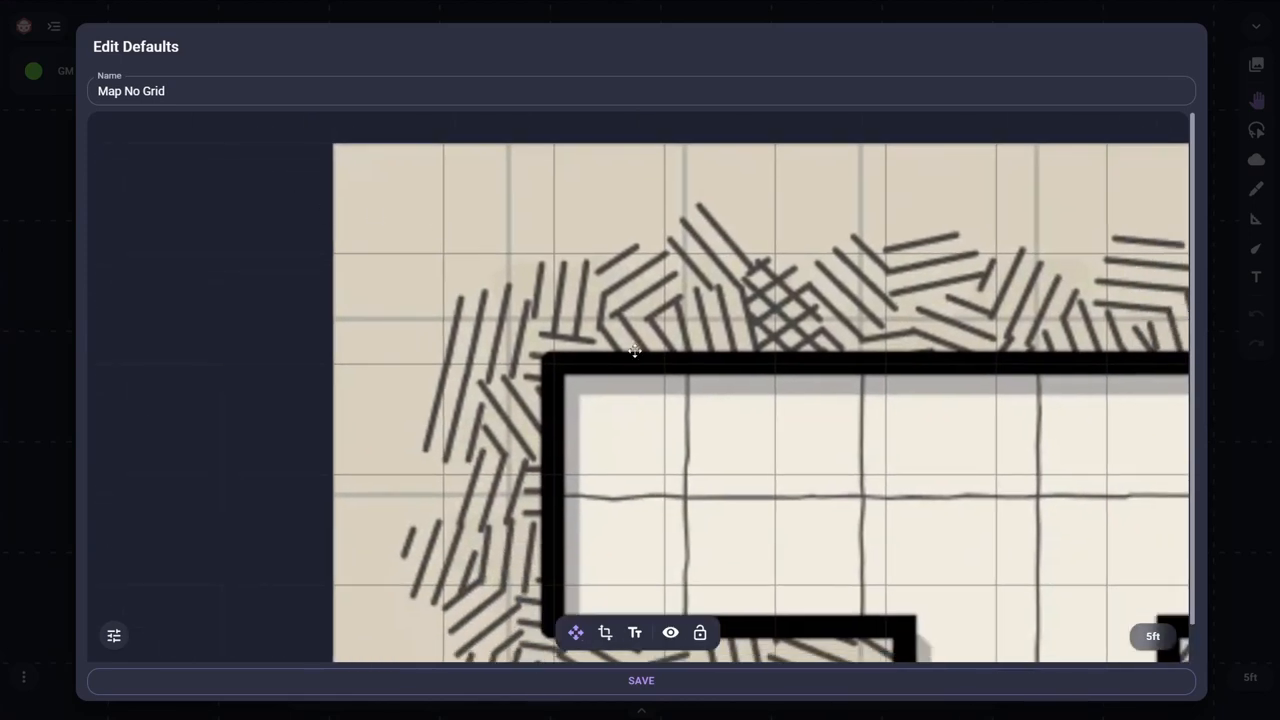
{"action": "mouse_move", "coordinate": [508, 310]}
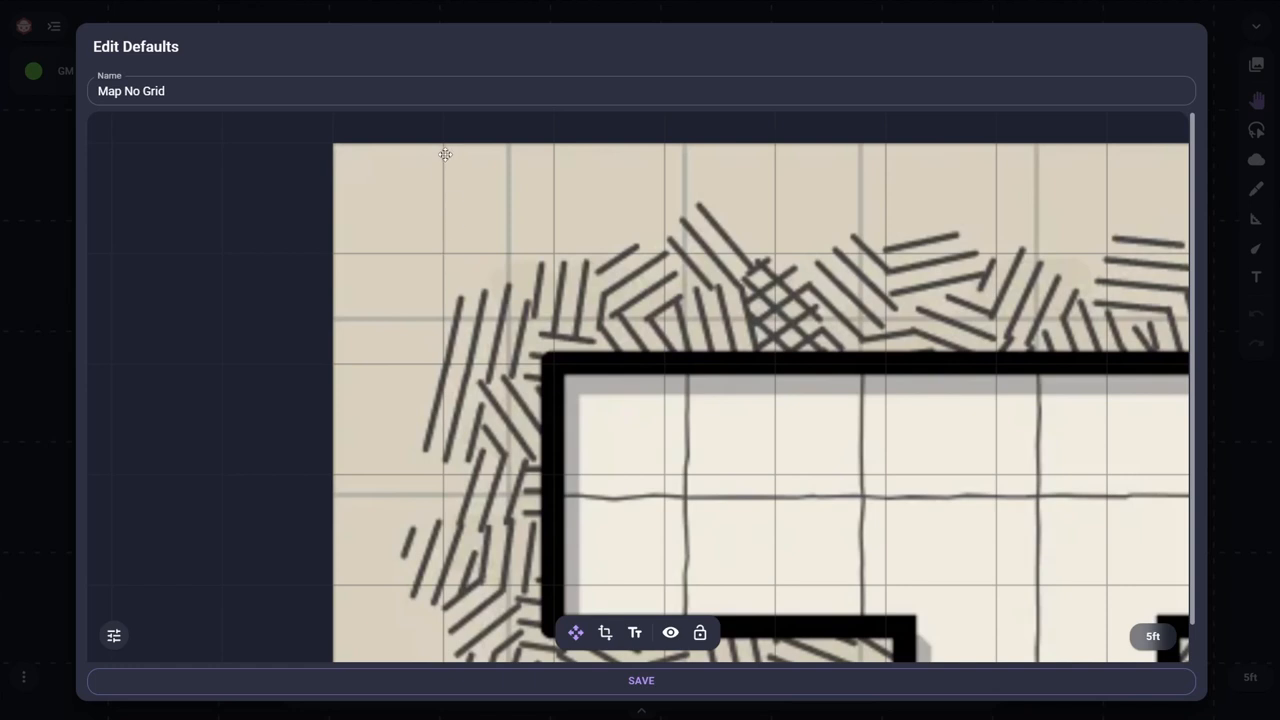
{"action": "mouse_move", "coordinate": [445, 257]}
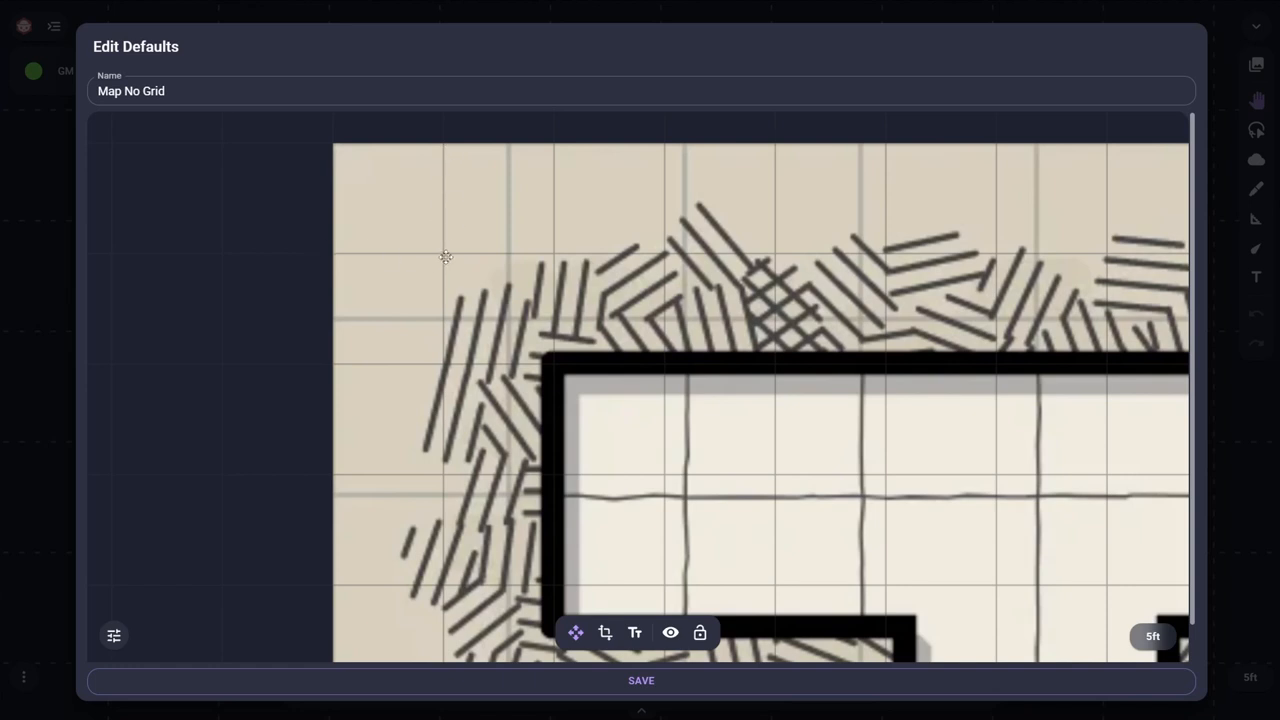
{"action": "mouse_move", "coordinate": [114, 637]}
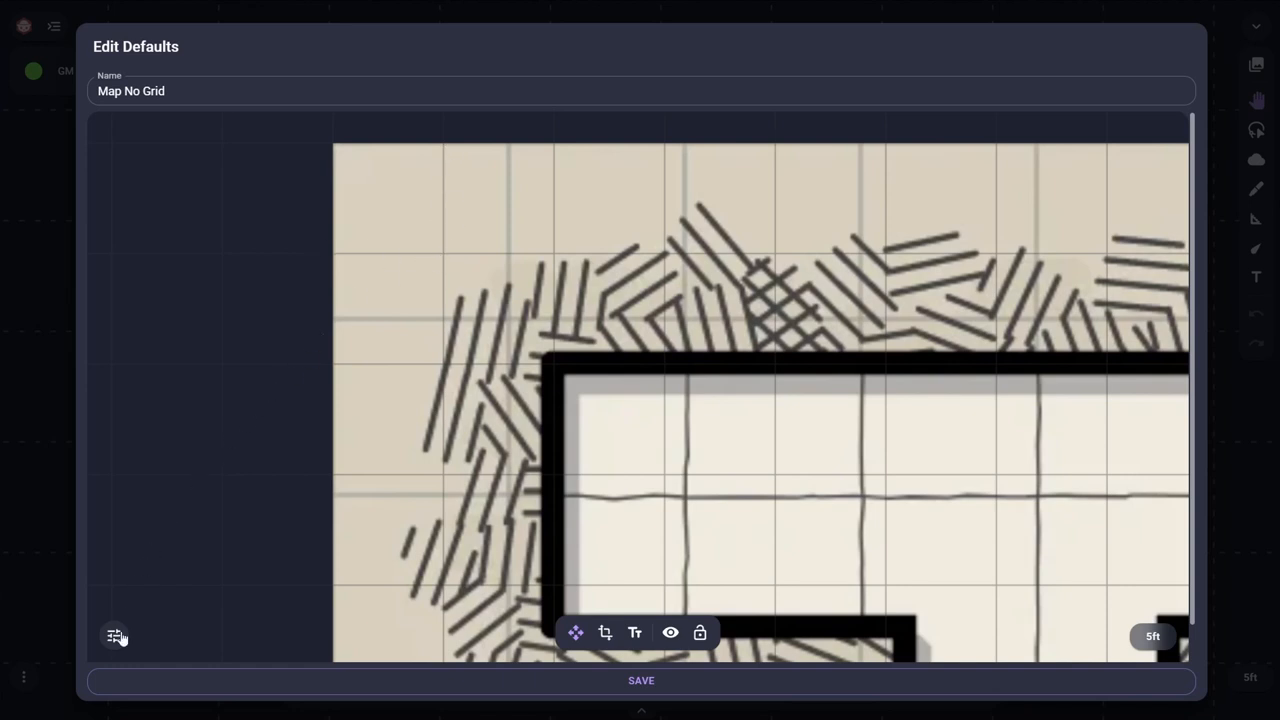
{"action": "left_click", "coordinate": [114, 637]}
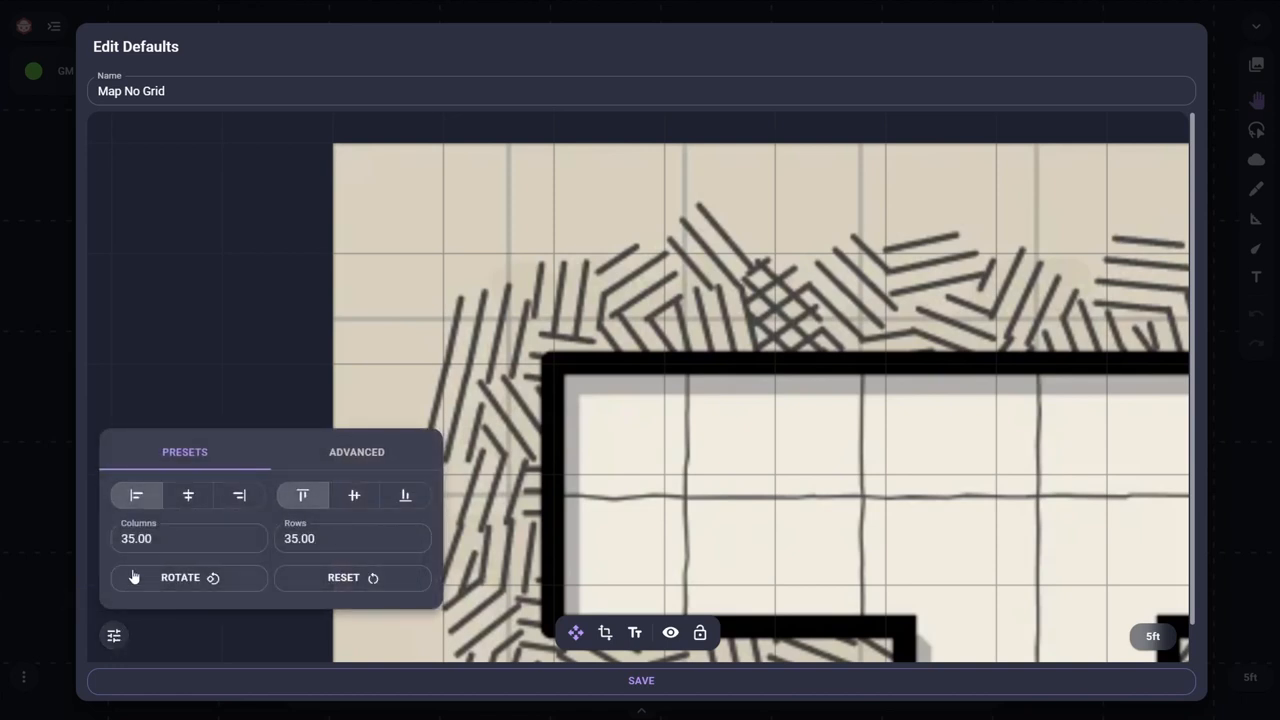
{"action": "left_click", "coordinate": [188, 538]}
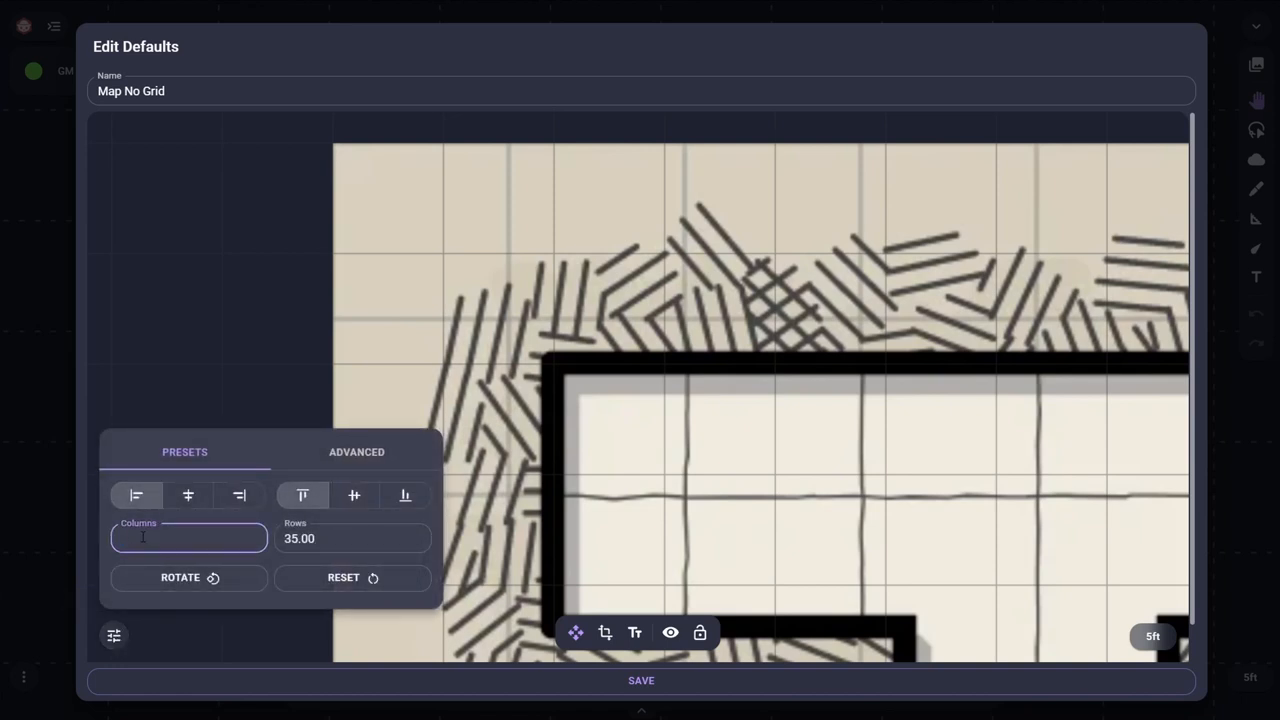
{"action": "type", "text": "22.00"}
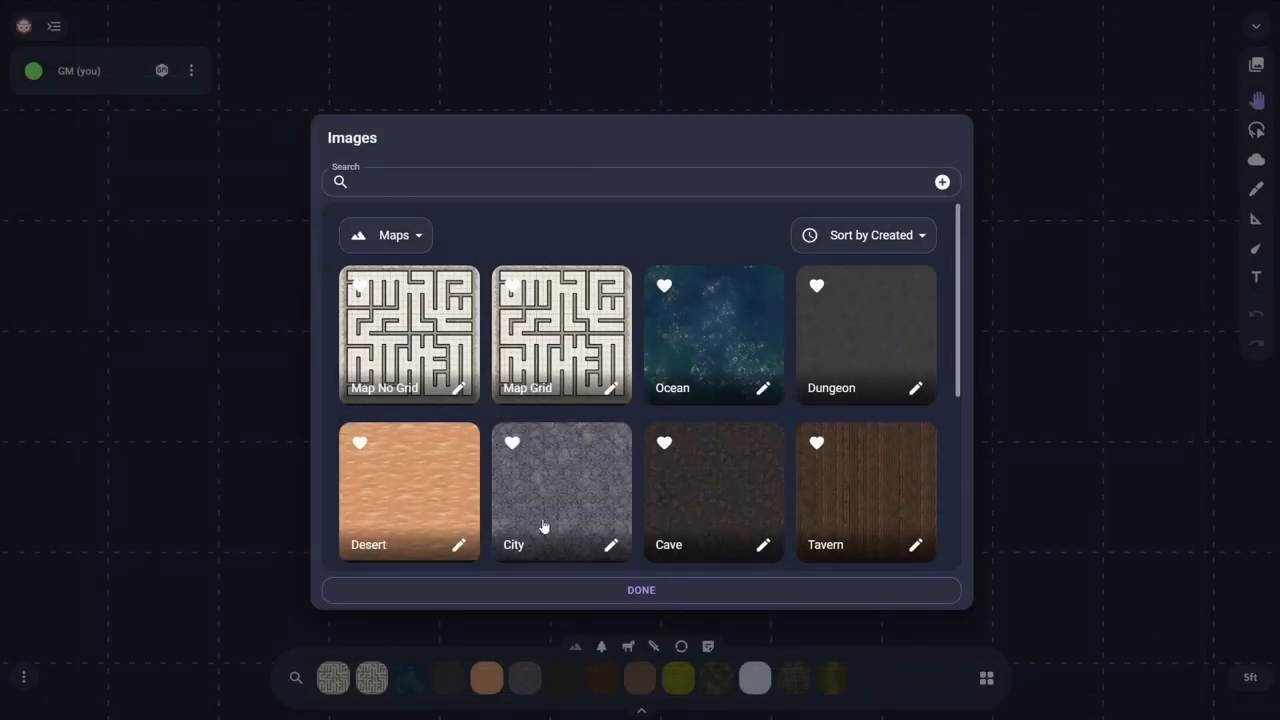
{"action": "mouse_move", "coordinate": [530, 345]}
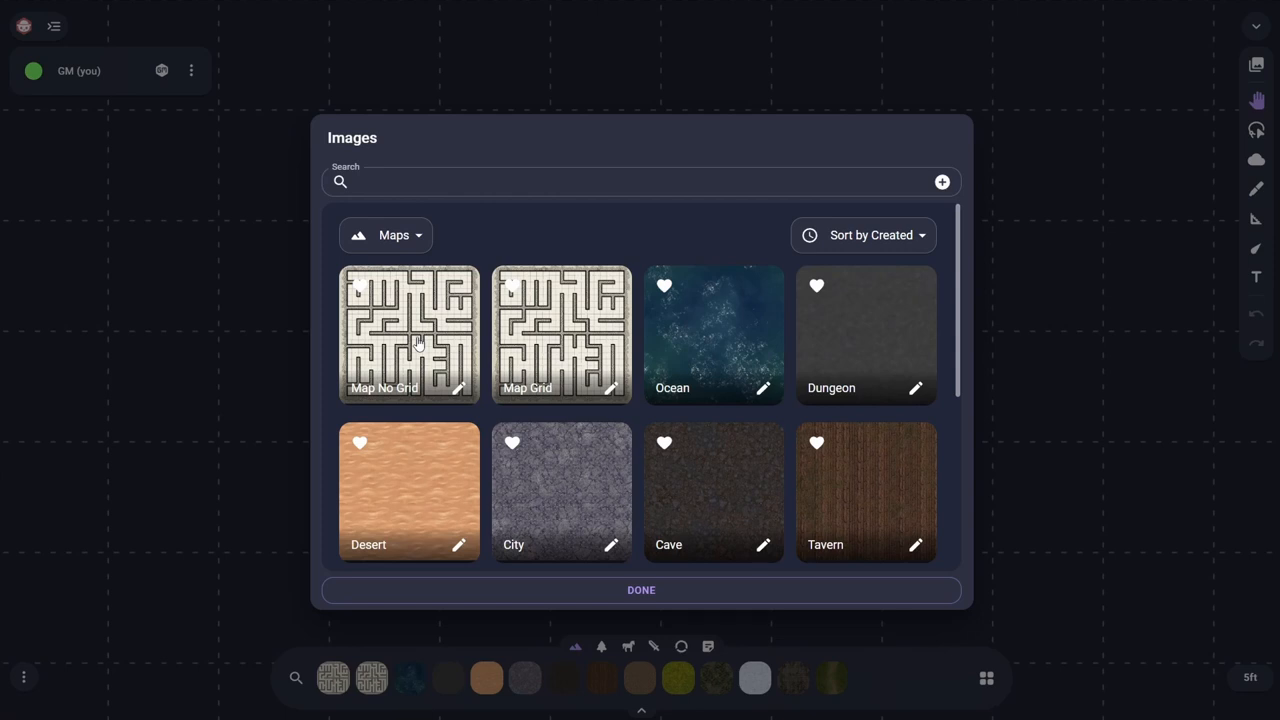
Step: Start uploading the Cos202 camp map image into the map library
{"action": "left_click", "coordinate": [941, 181]}
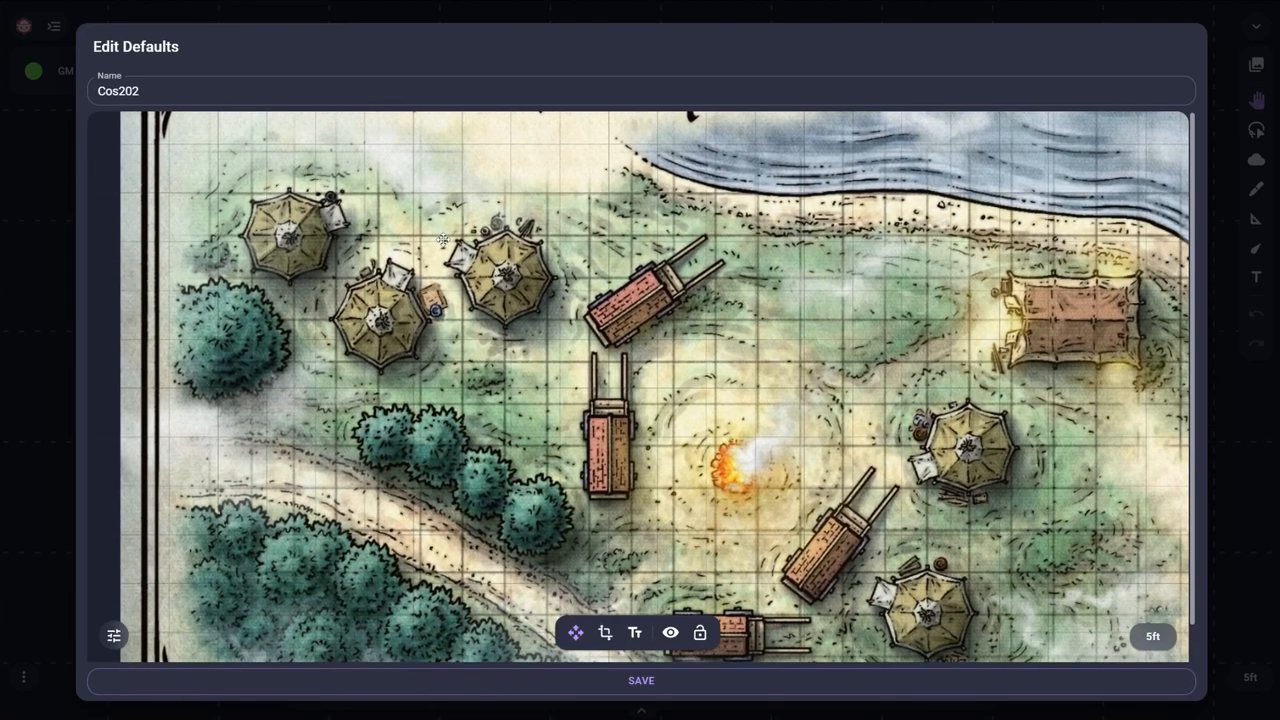
{"action": "mouse_move", "coordinate": [662, 377]}
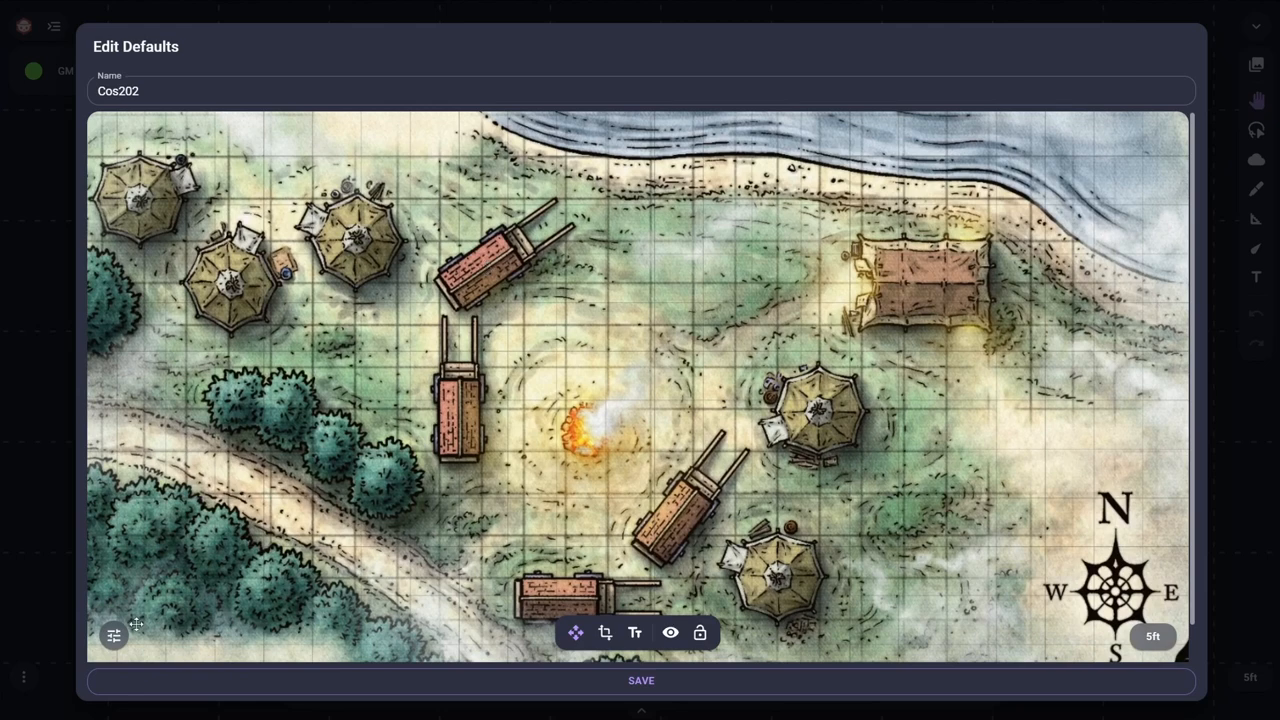
Step: Apply the Align Center preset to the Cos202 map's 26 by 16 grid
{"action": "left_click", "coordinate": [113, 635]}
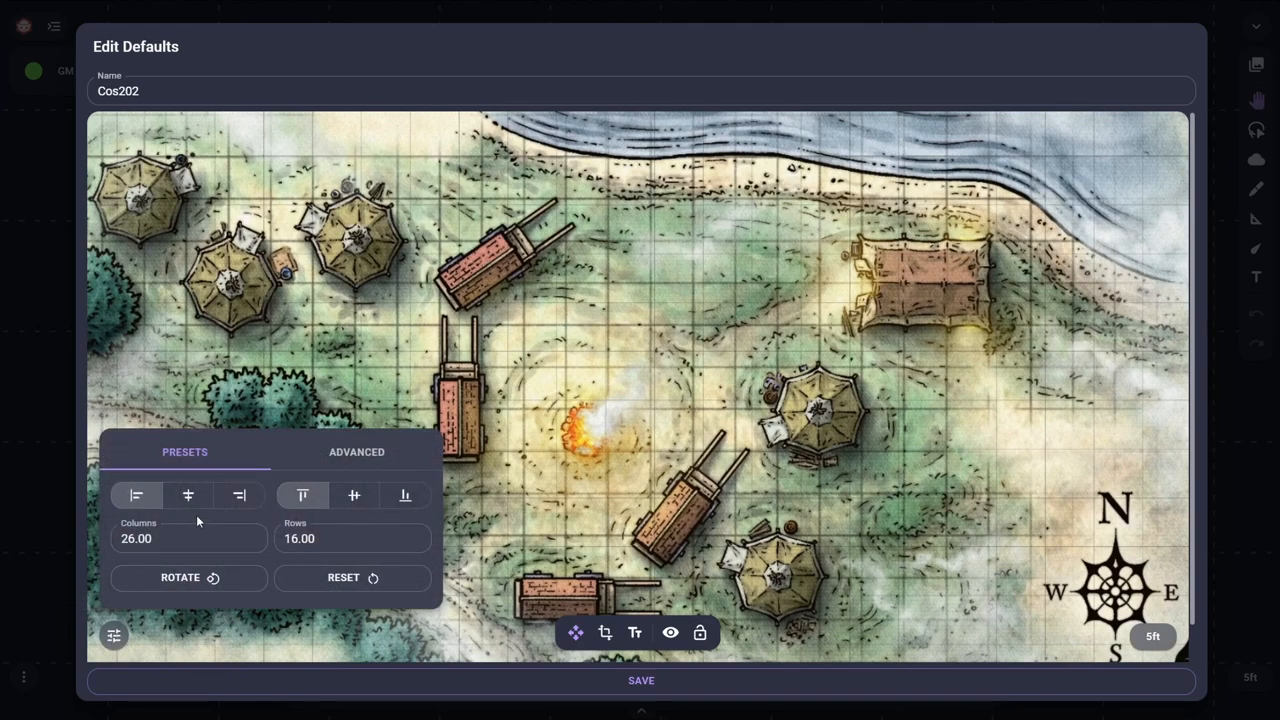
{"action": "mouse_move", "coordinate": [188, 495]}
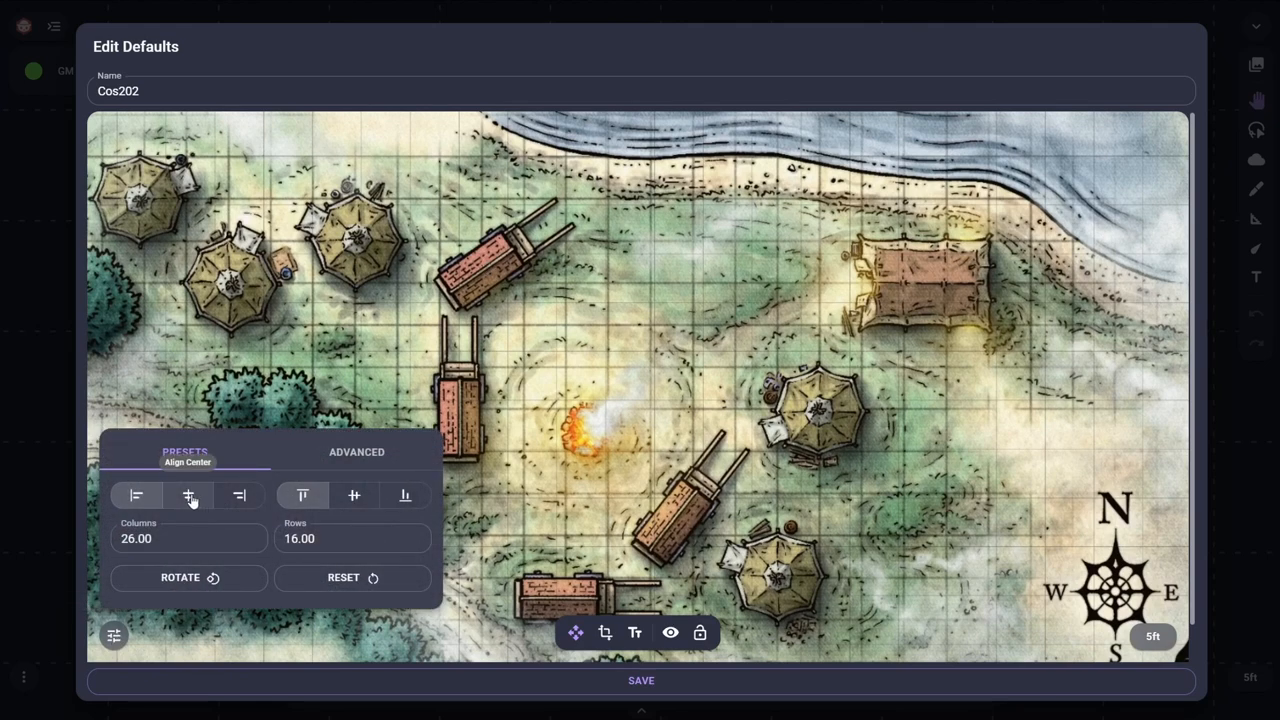
{"action": "left_click", "coordinate": [353, 495]}
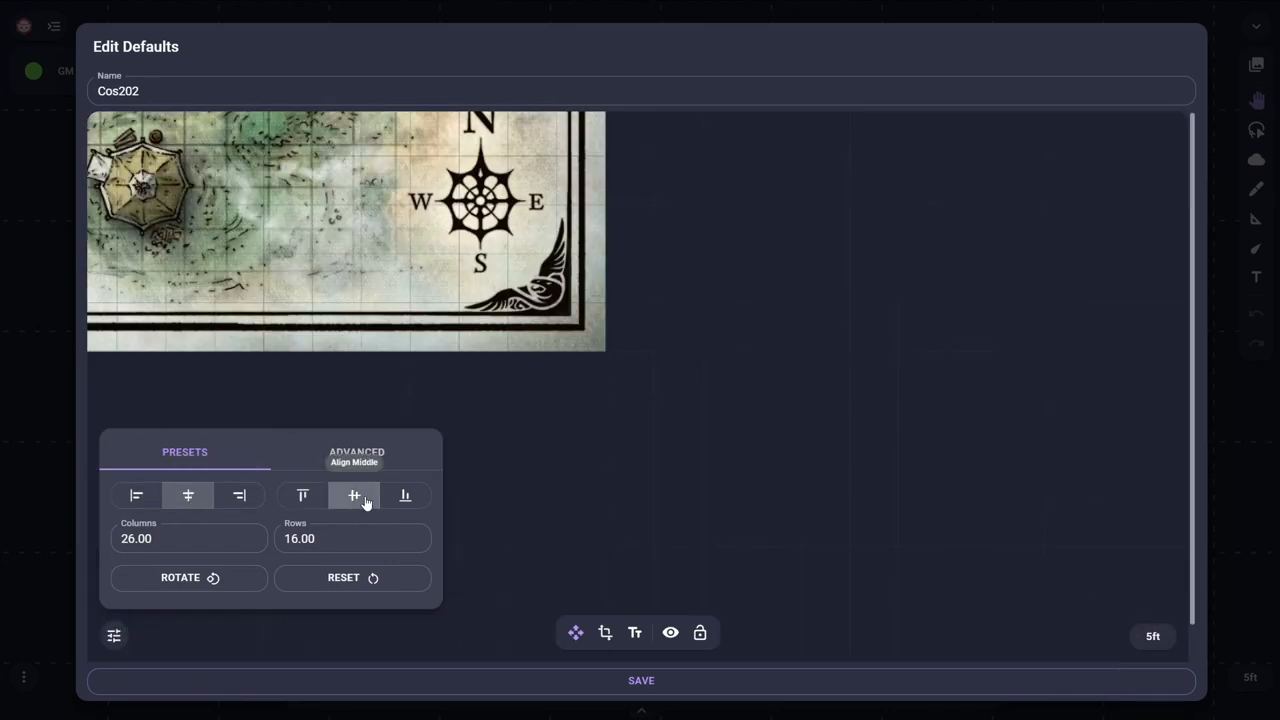
{"action": "mouse_move", "coordinate": [344, 274]}
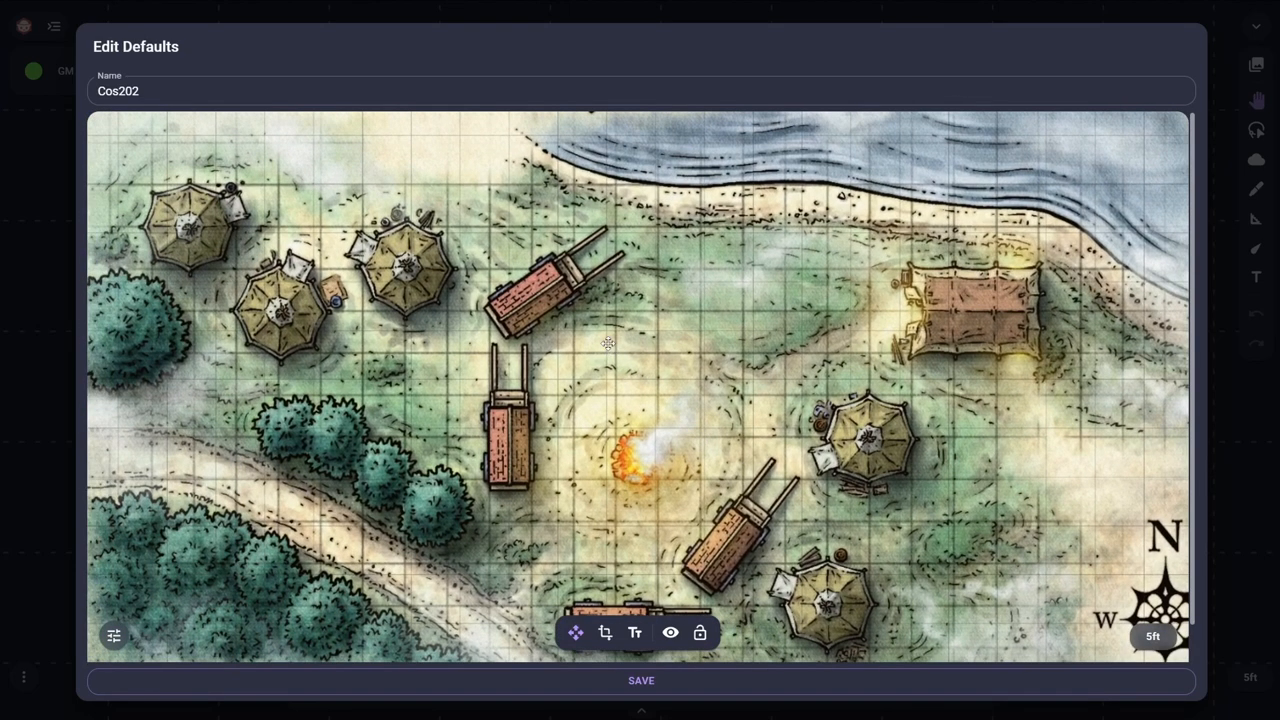
{"action": "mouse_move", "coordinate": [604, 632]}
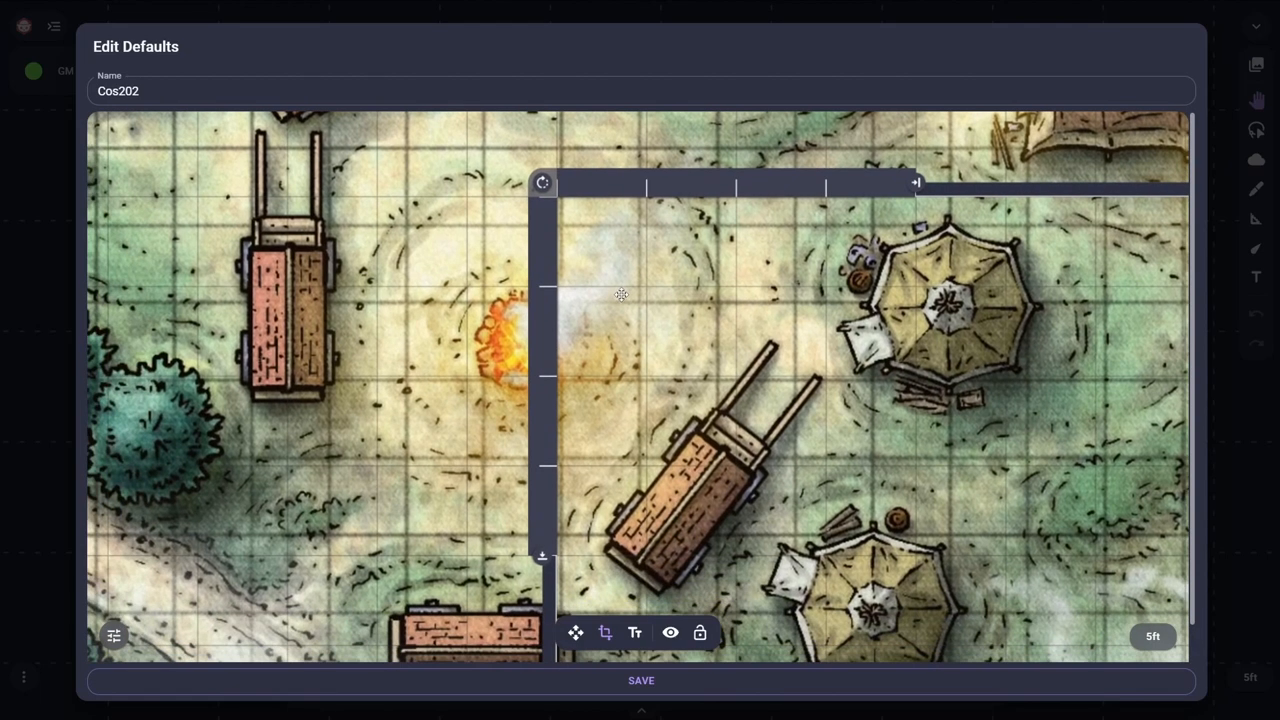
{"action": "mouse_move", "coordinate": [628, 278]}
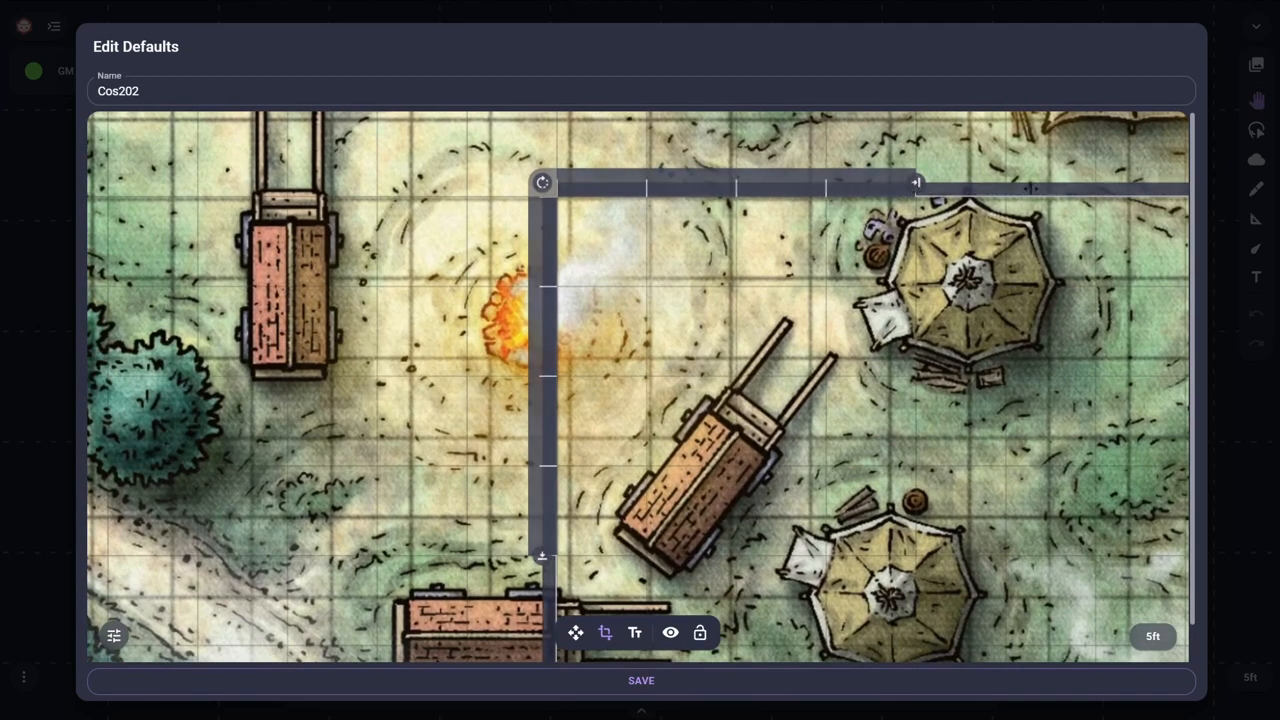
Step: Drag the Cos202 grid handle to offset the grid onto the map's squares
{"action": "left_click_drag", "start_coordinate": [915, 182], "coordinate": [995, 190]}
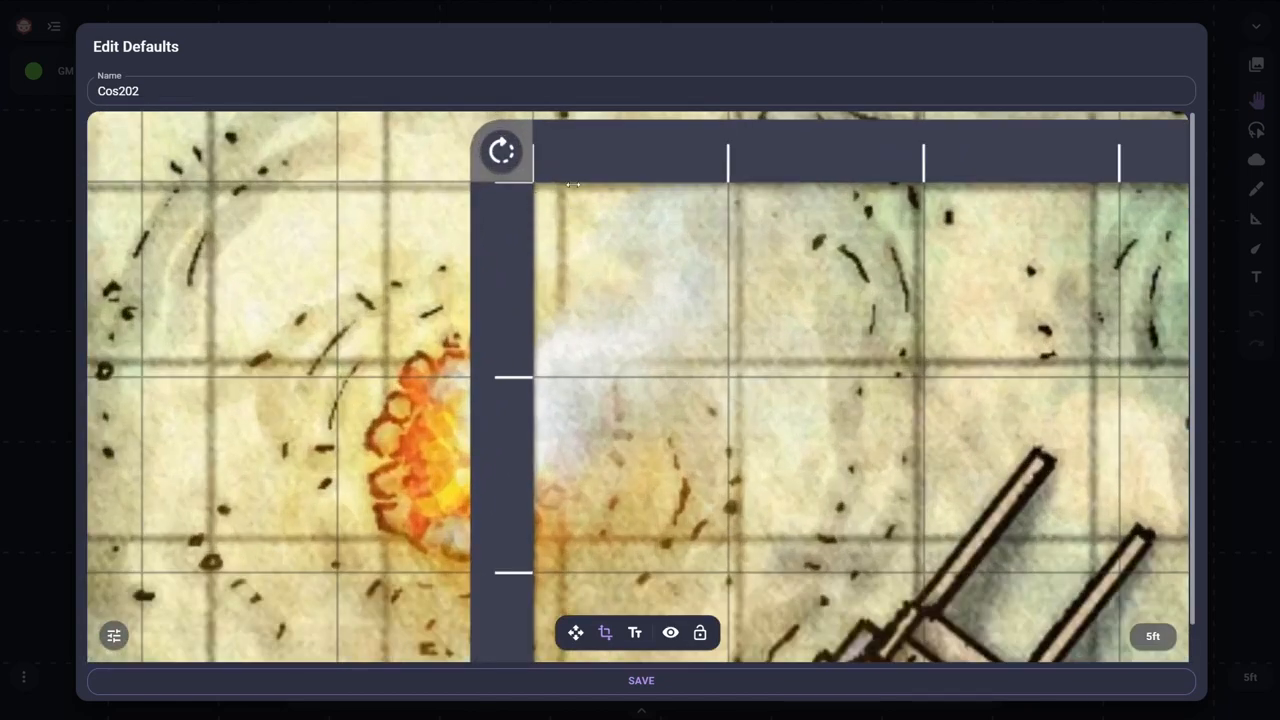
{"action": "mouse_move", "coordinate": [610, 220]}
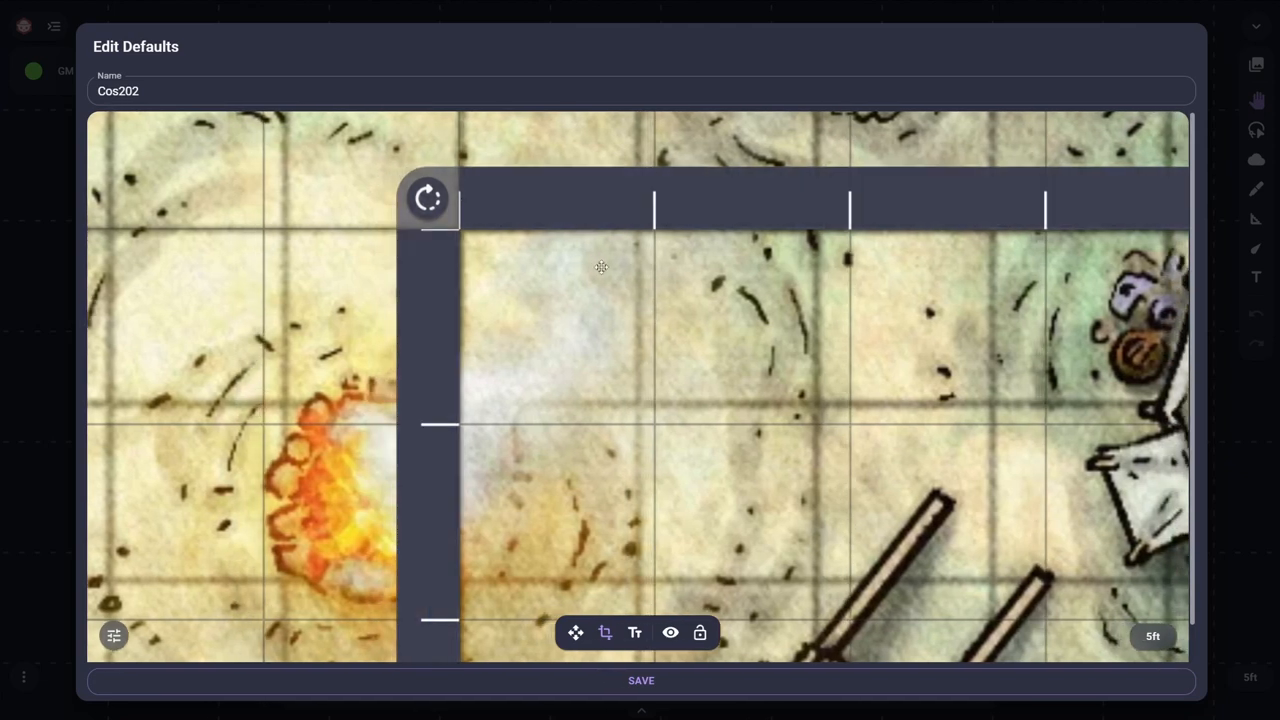
{"action": "mouse_move", "coordinate": [720, 285]}
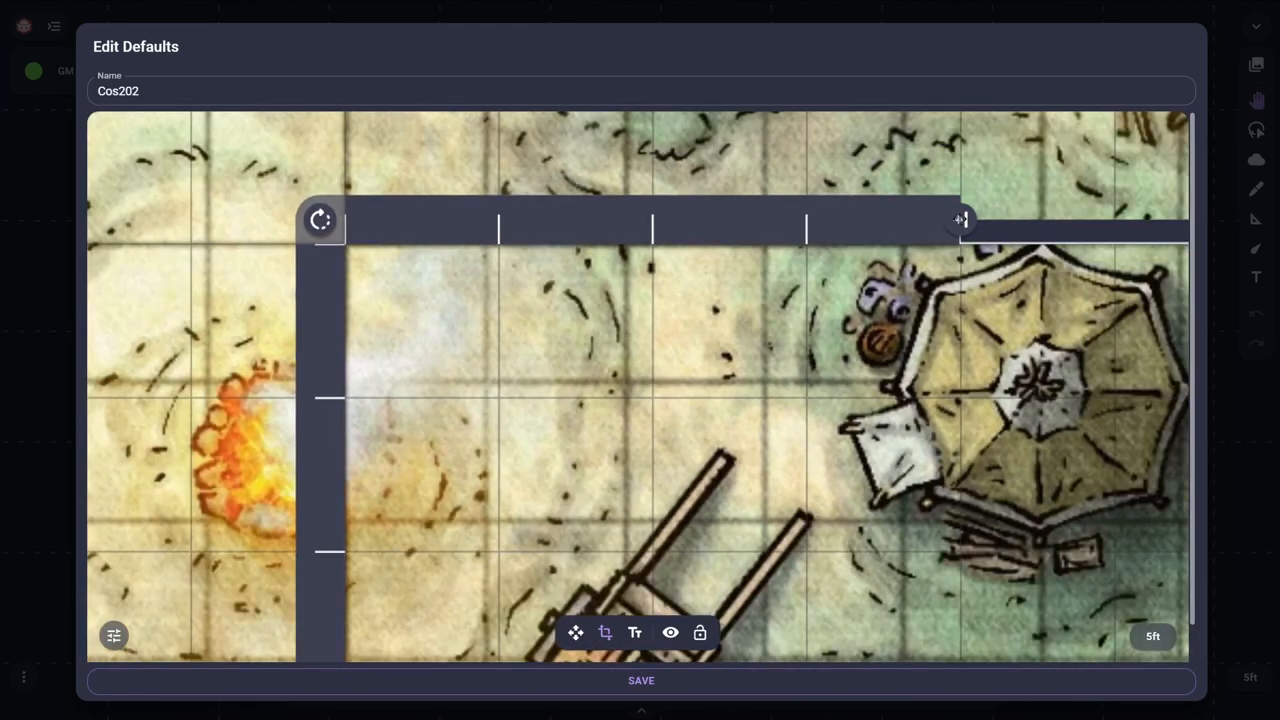
Step: Drag Cos202's grid scale handles to about 66–68 dpi so cells match the squares
{"action": "left_click_drag", "start_coordinate": [960, 219], "coordinate": [960, 219]}
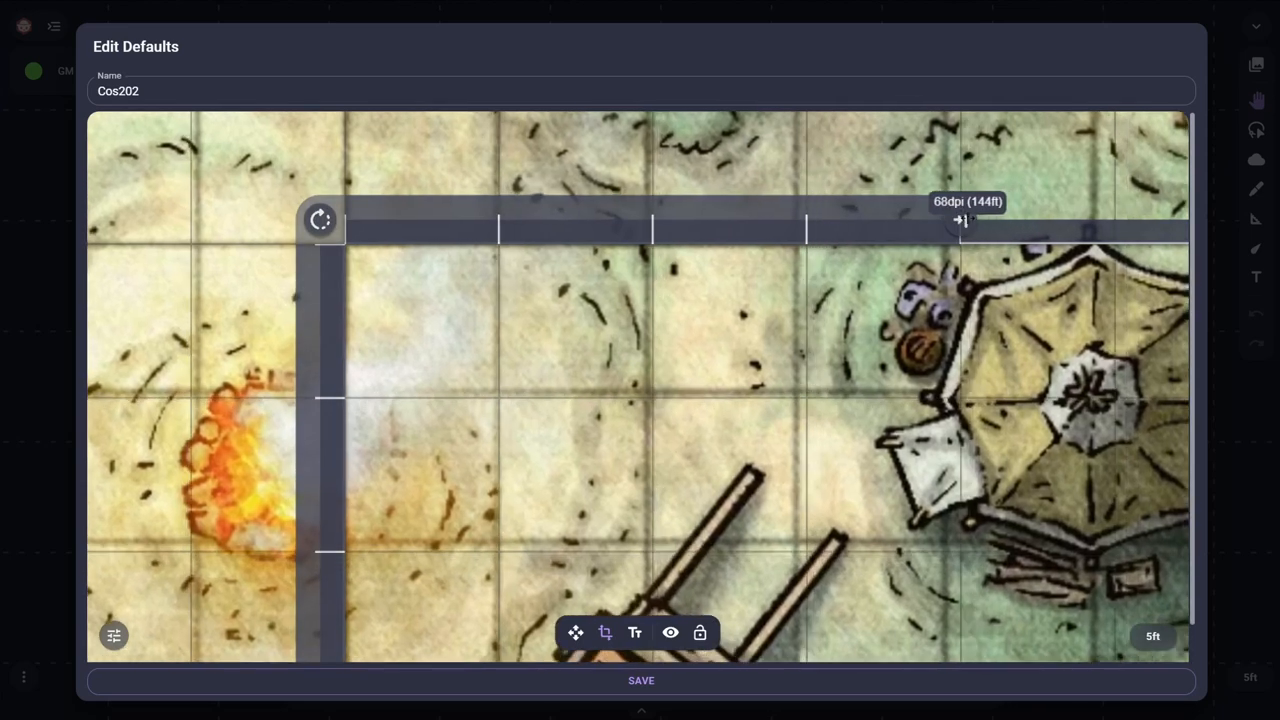
{"action": "left_click_drag", "start_coordinate": [955, 220], "coordinate": [955, 220]}
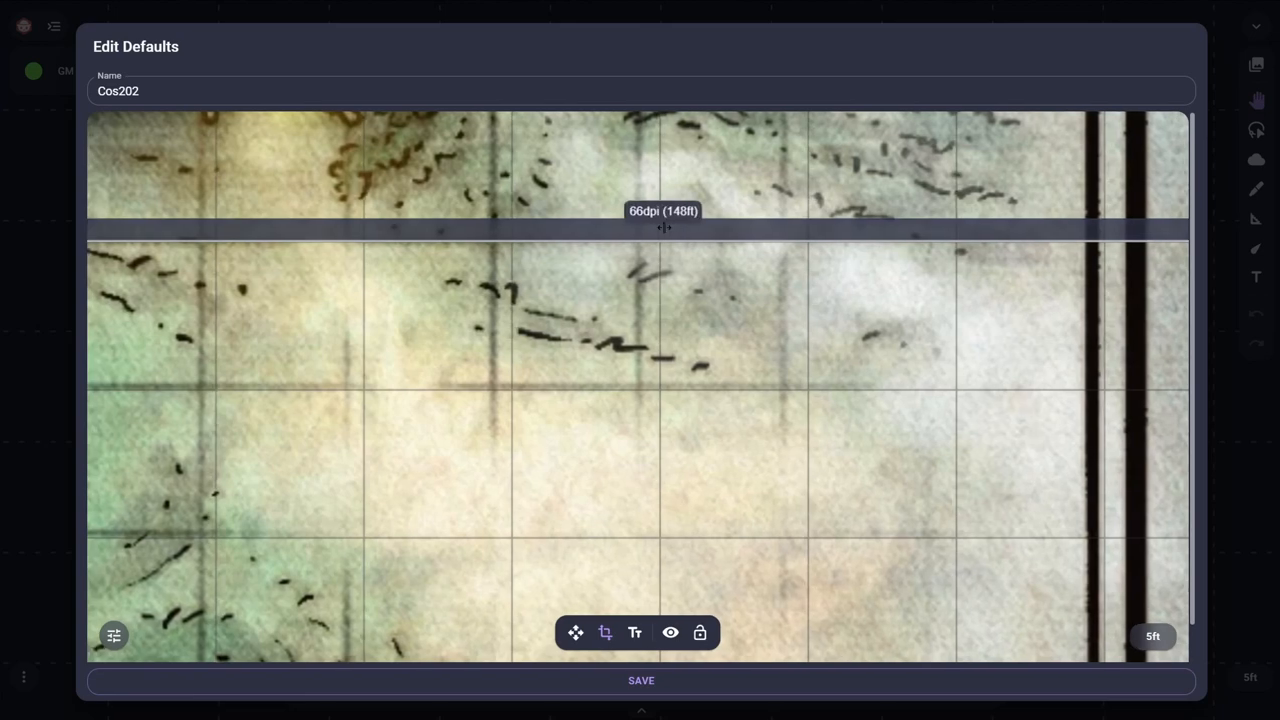
{"action": "left_click_drag", "start_coordinate": [662, 227], "coordinate": [747, 227]}
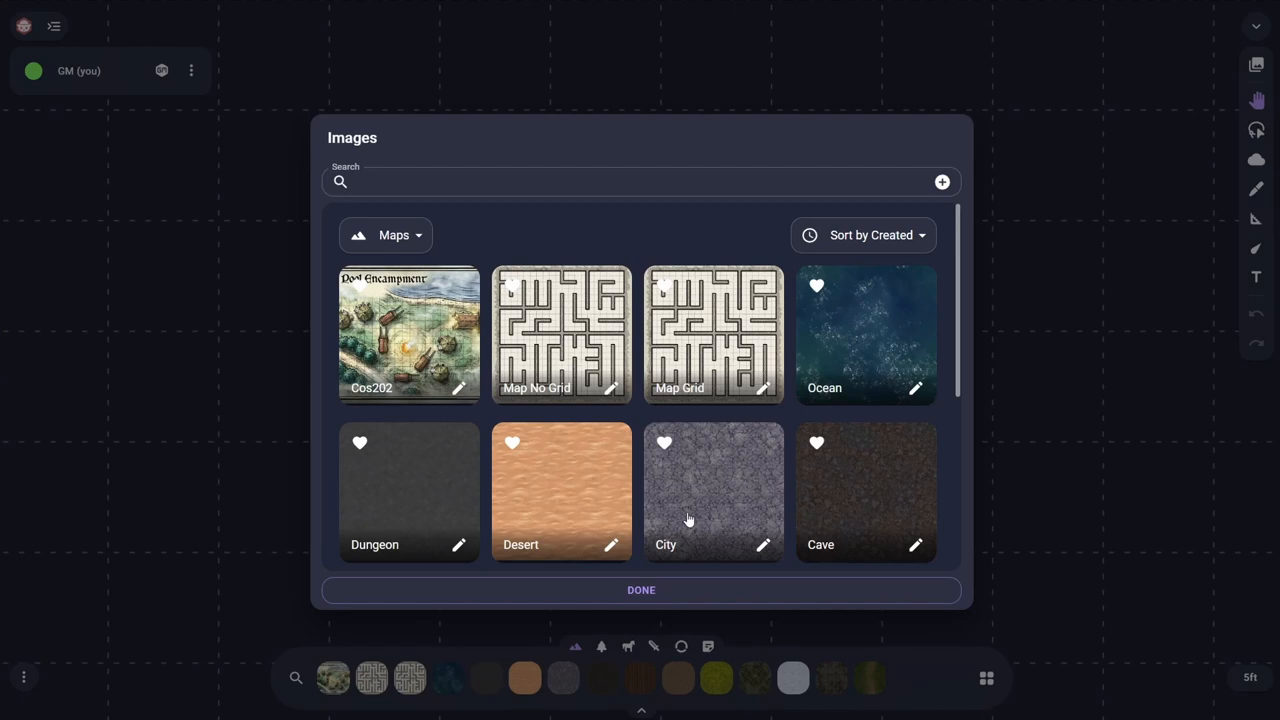
{"action": "mouse_move", "coordinate": [555, 487]}
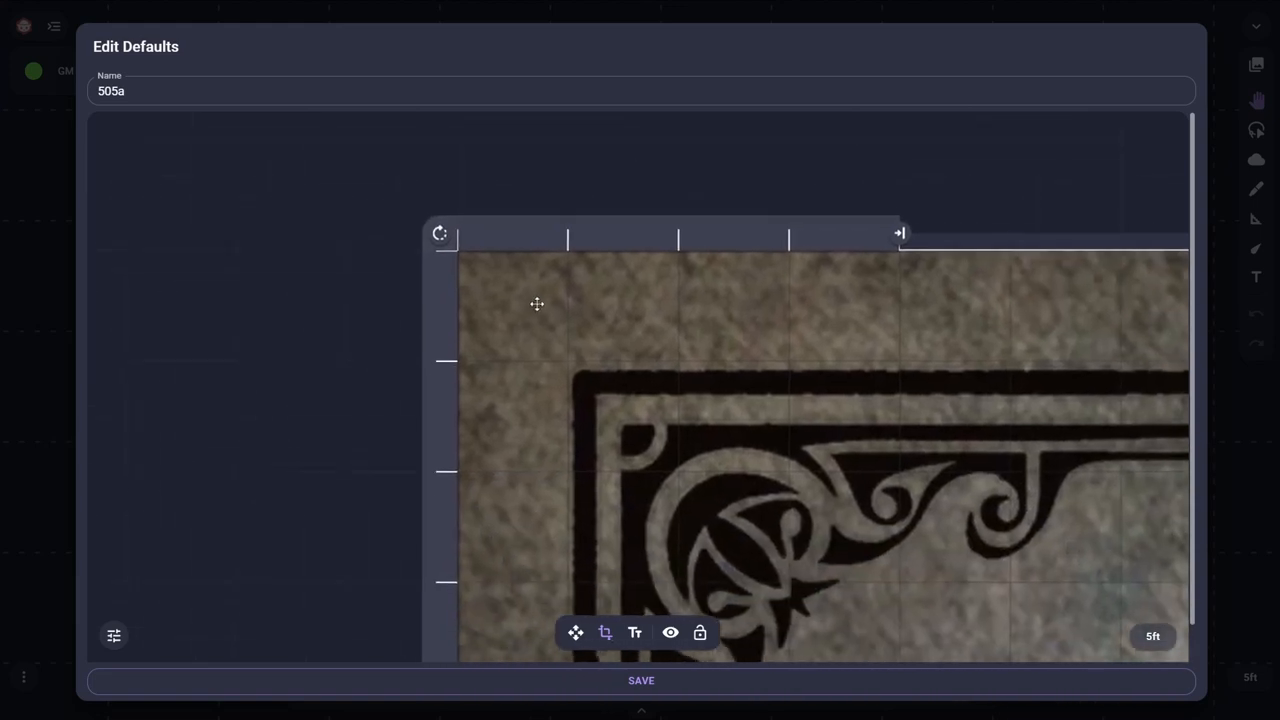
Step: Center the 505a map's grid horizontally using the alignment presets
{"action": "left_click", "coordinate": [113, 635]}
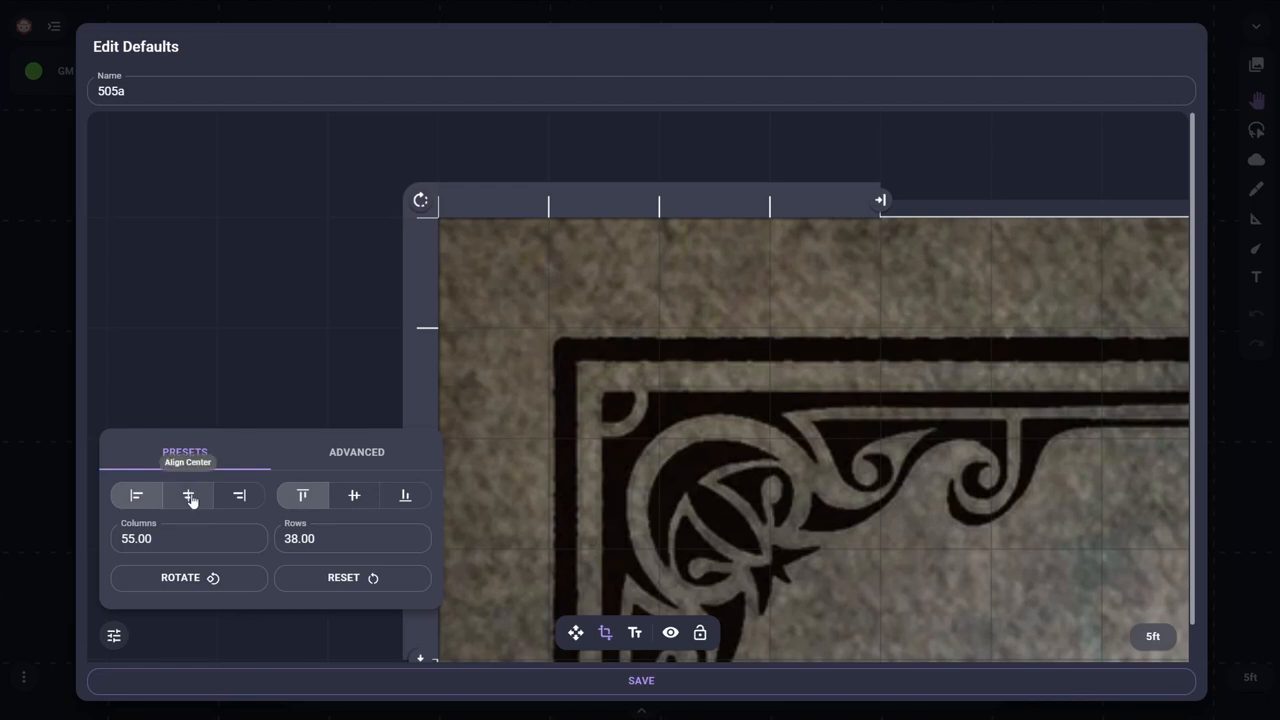
{"action": "left_click", "coordinate": [353, 495]}
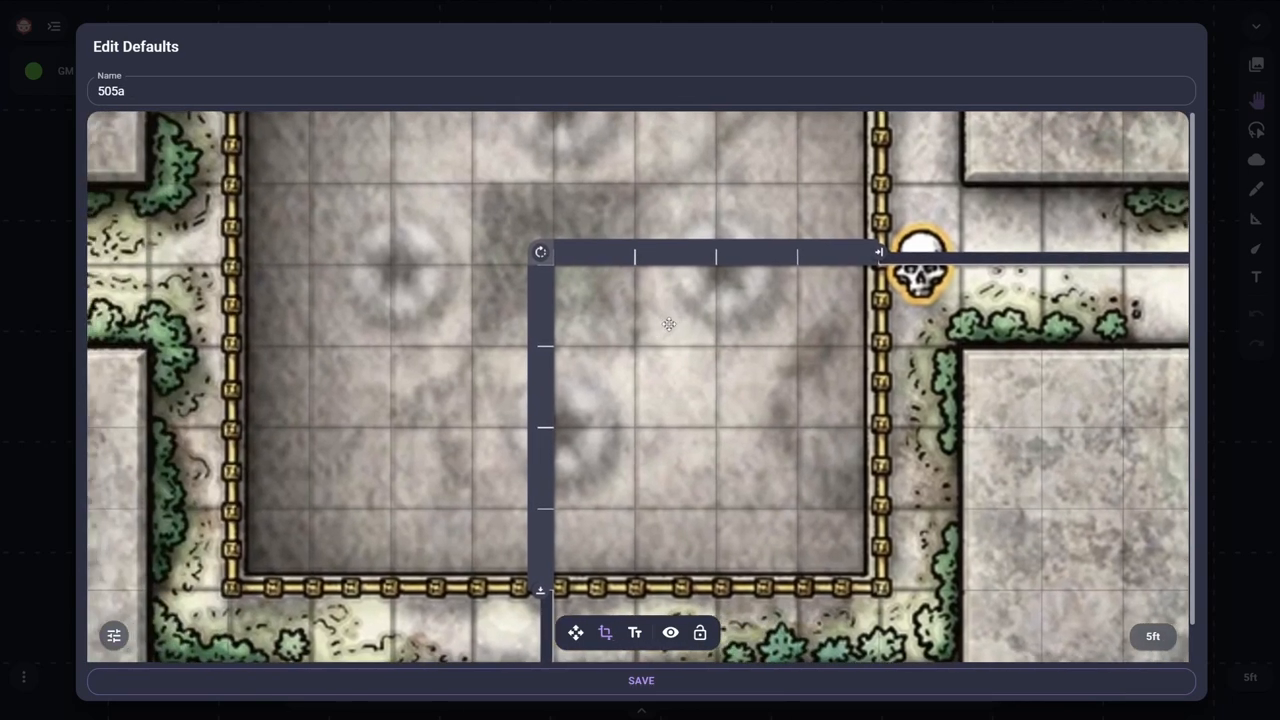
{"action": "mouse_move", "coordinate": [656, 329]}
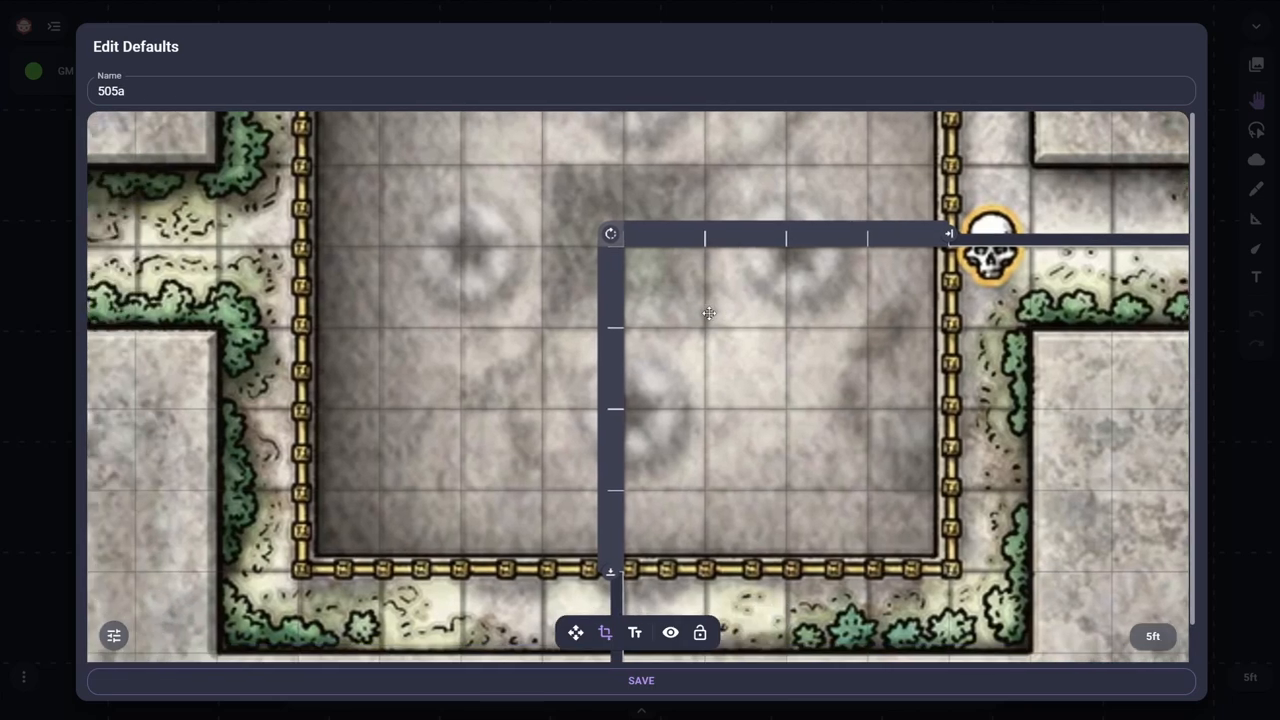
{"action": "mouse_move", "coordinate": [687, 681]}
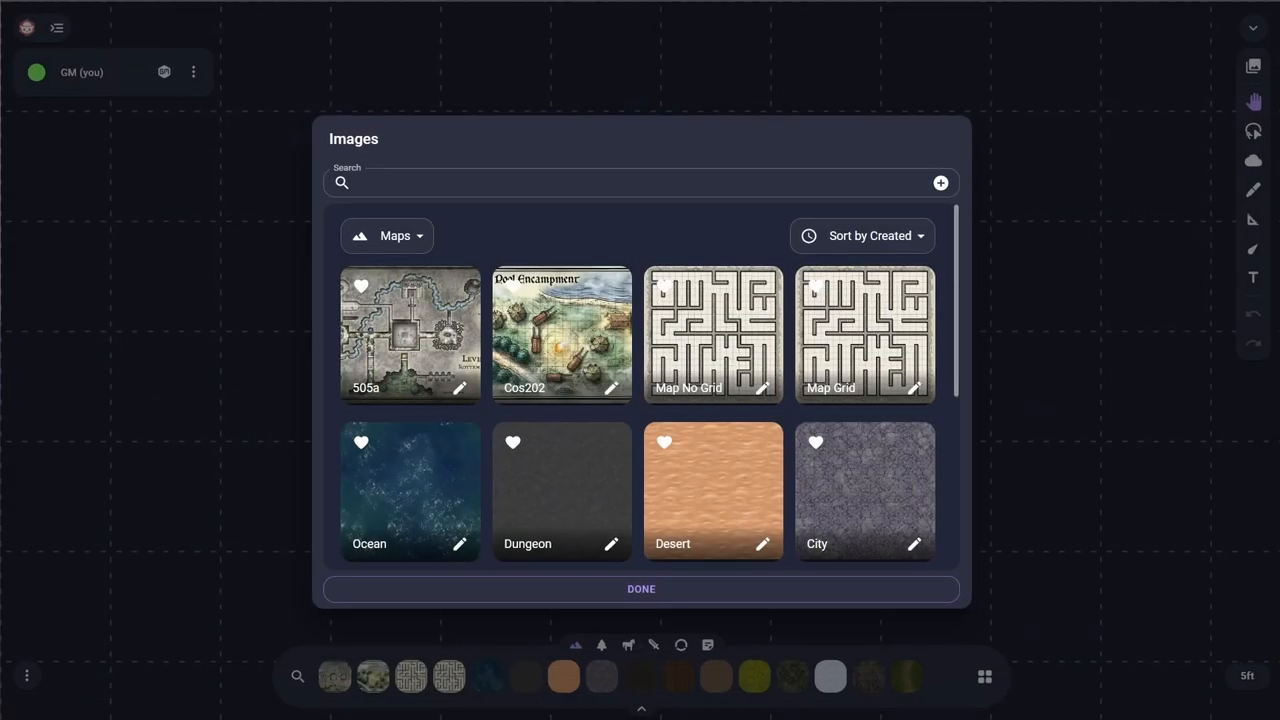
{"action": "mouse_move", "coordinate": [85, 471]}
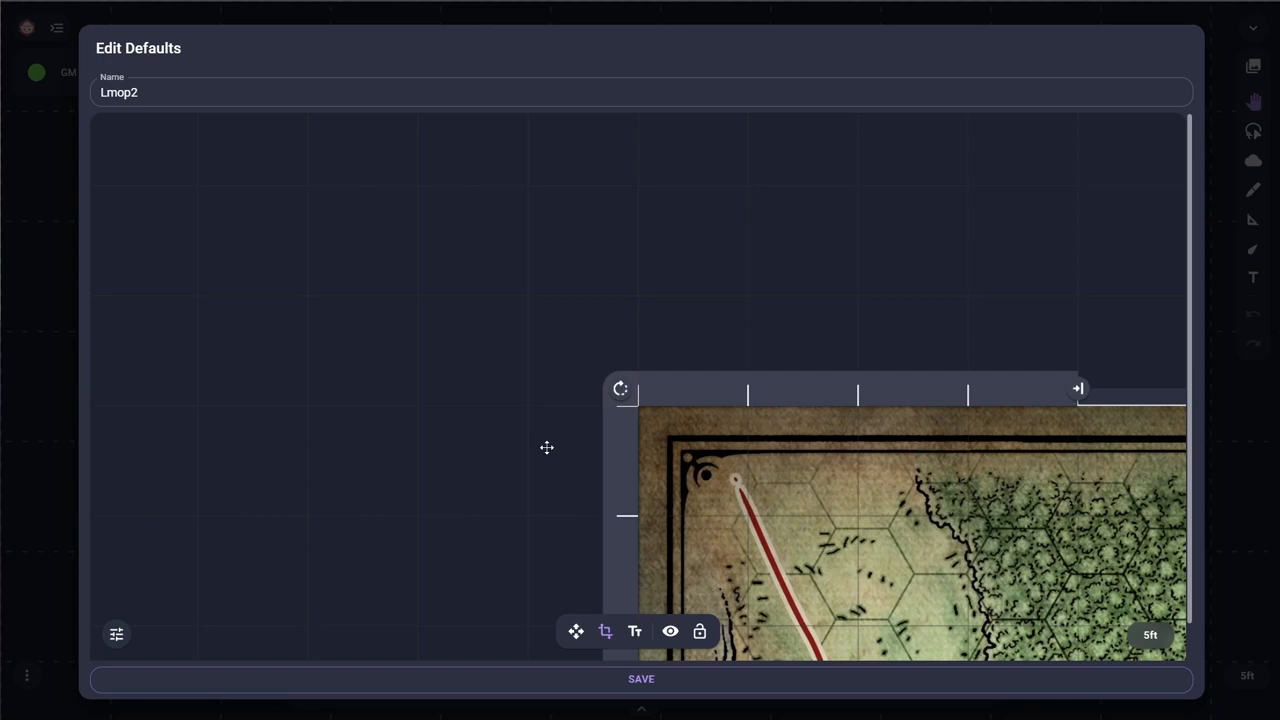
{"action": "mouse_move", "coordinate": [728, 490]}
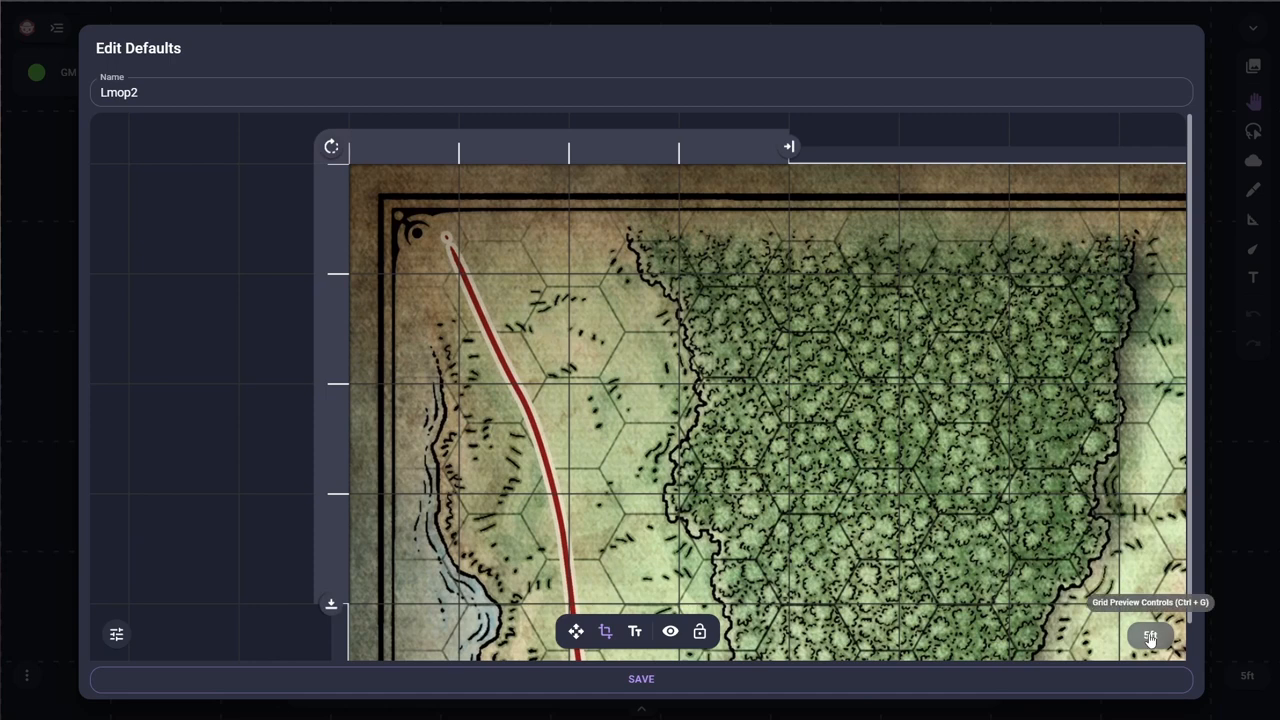
Step: Switch Lmop2's grid type to hexagons in the grid preview settings
{"action": "left_click", "coordinate": [1150, 635]}
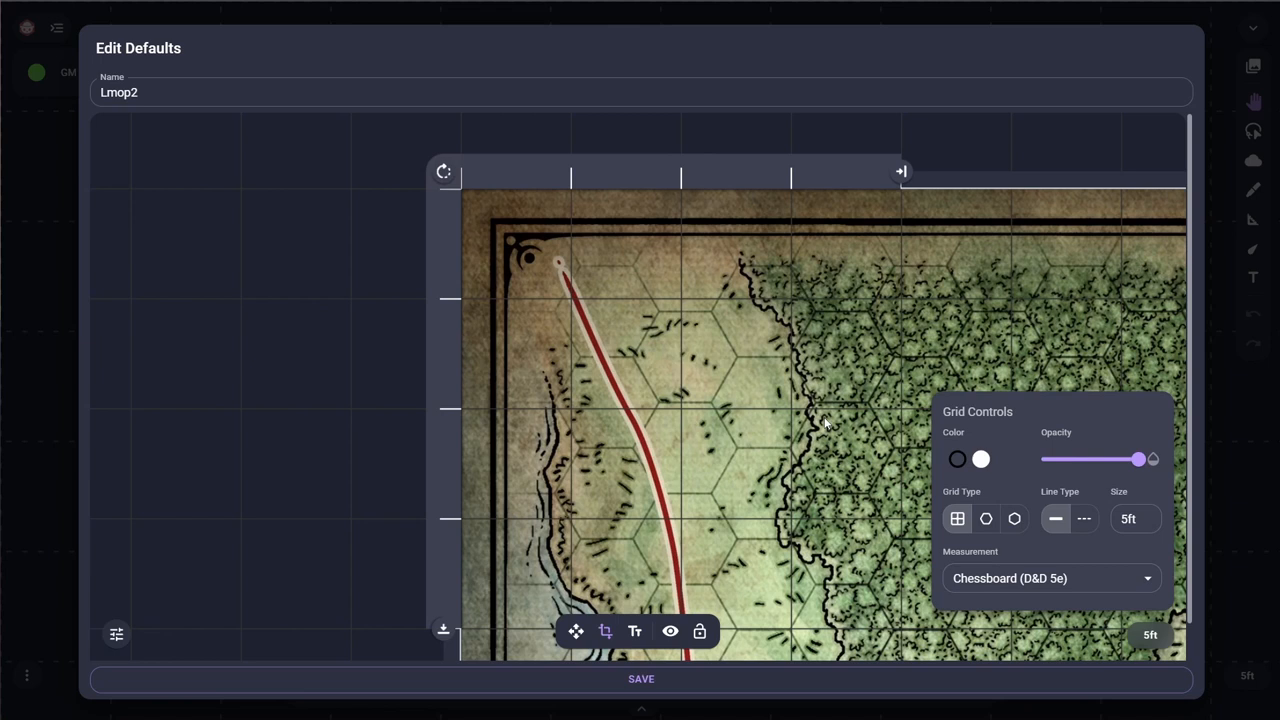
{"action": "mouse_move", "coordinate": [901, 449]}
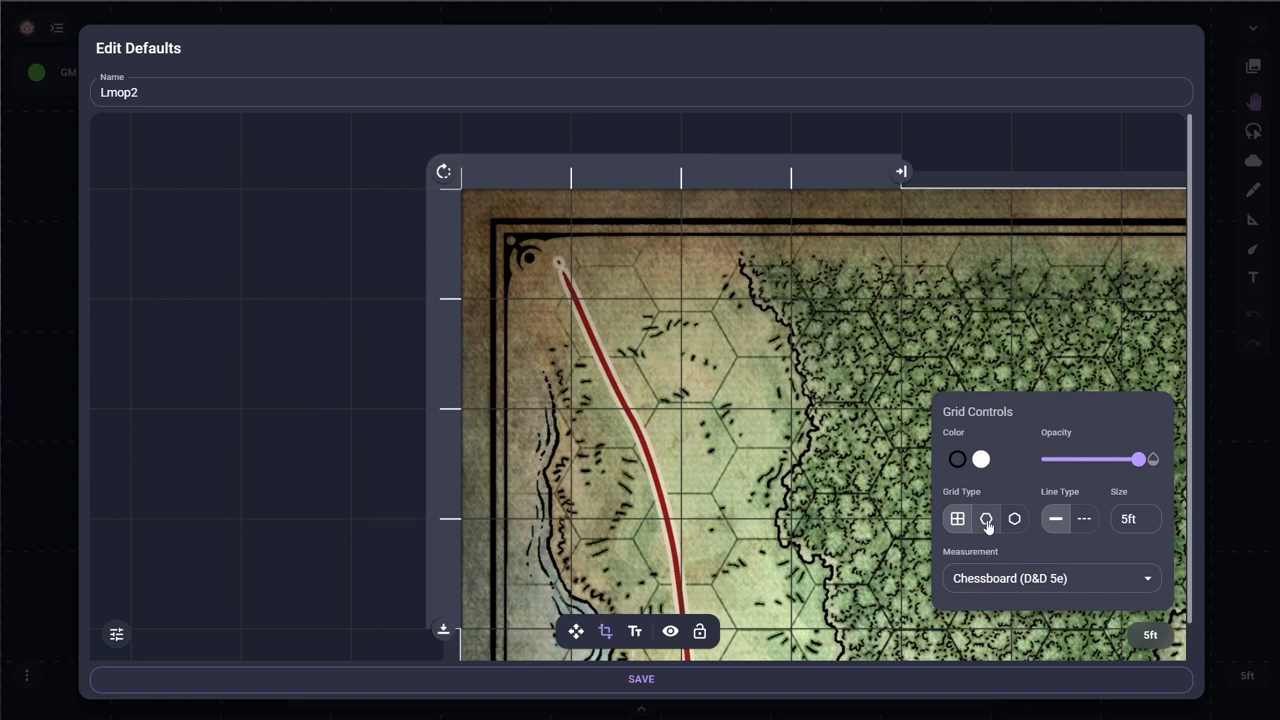
{"action": "left_click", "coordinate": [986, 518]}
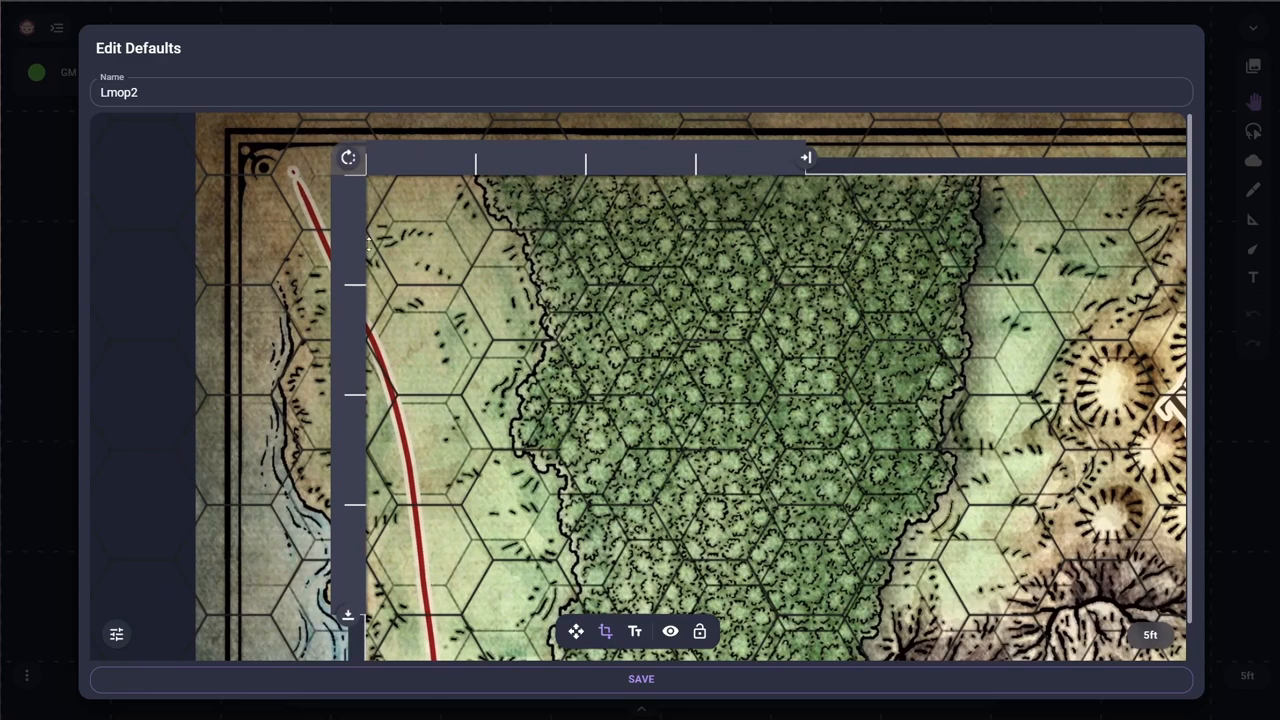
{"action": "mouse_move", "coordinate": [398, 258]}
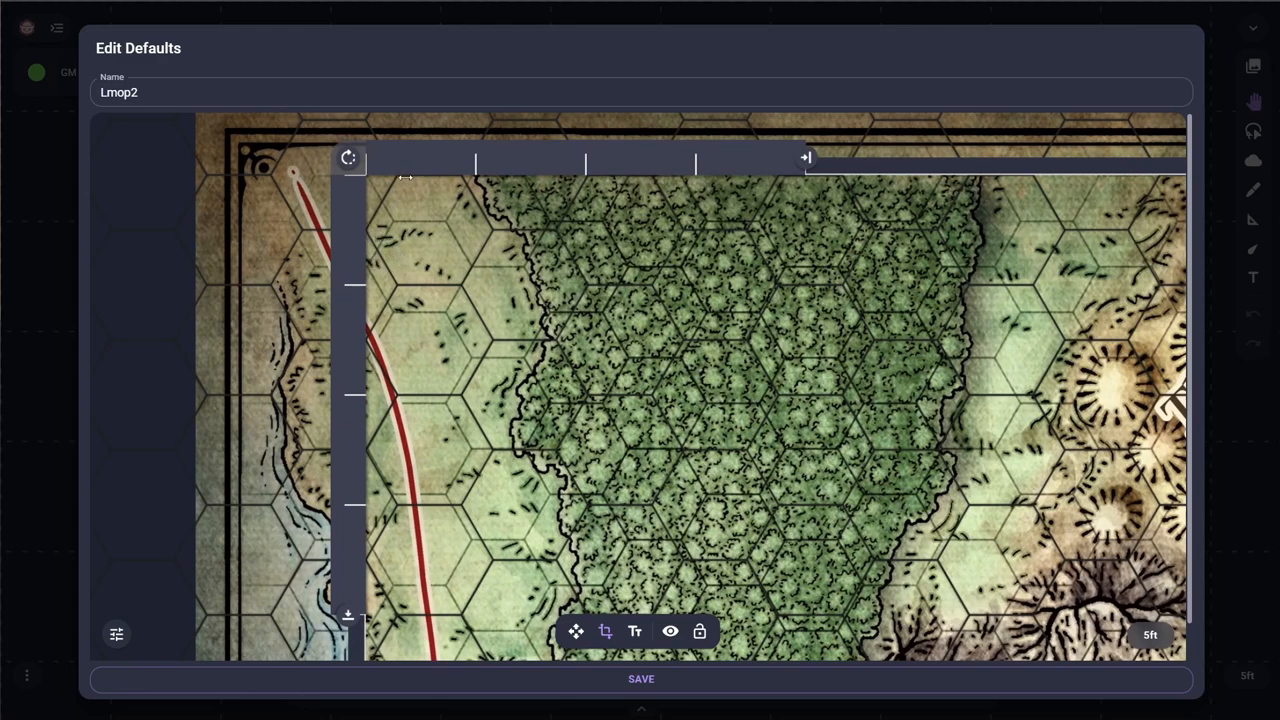
{"action": "mouse_move", "coordinate": [408, 225]}
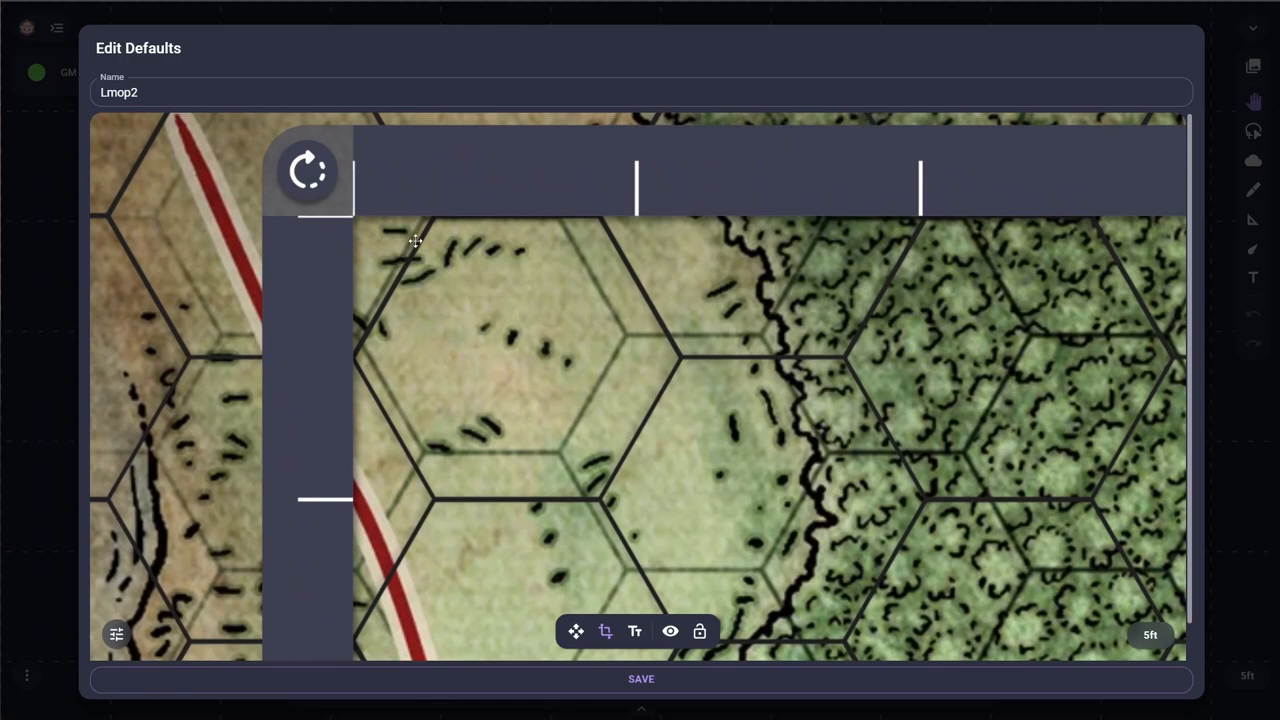
{"action": "mouse_move", "coordinate": [350, 335]}
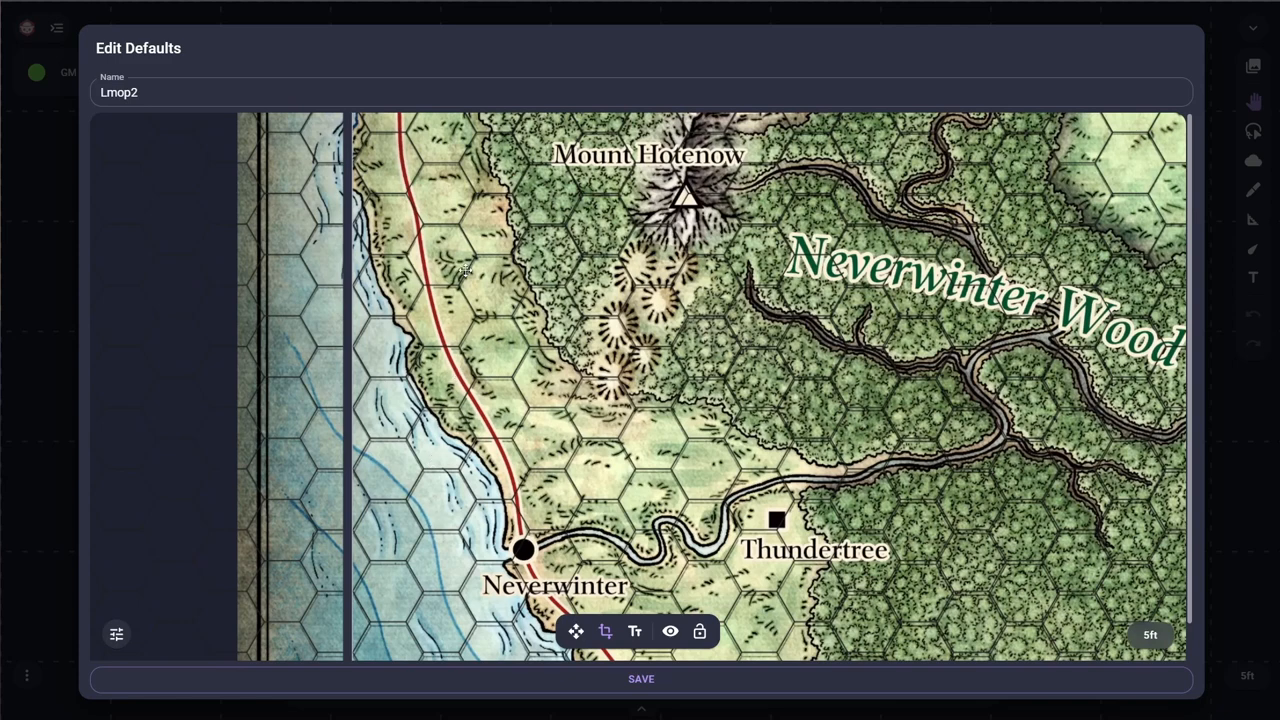
{"action": "mouse_move", "coordinate": [485, 195]}
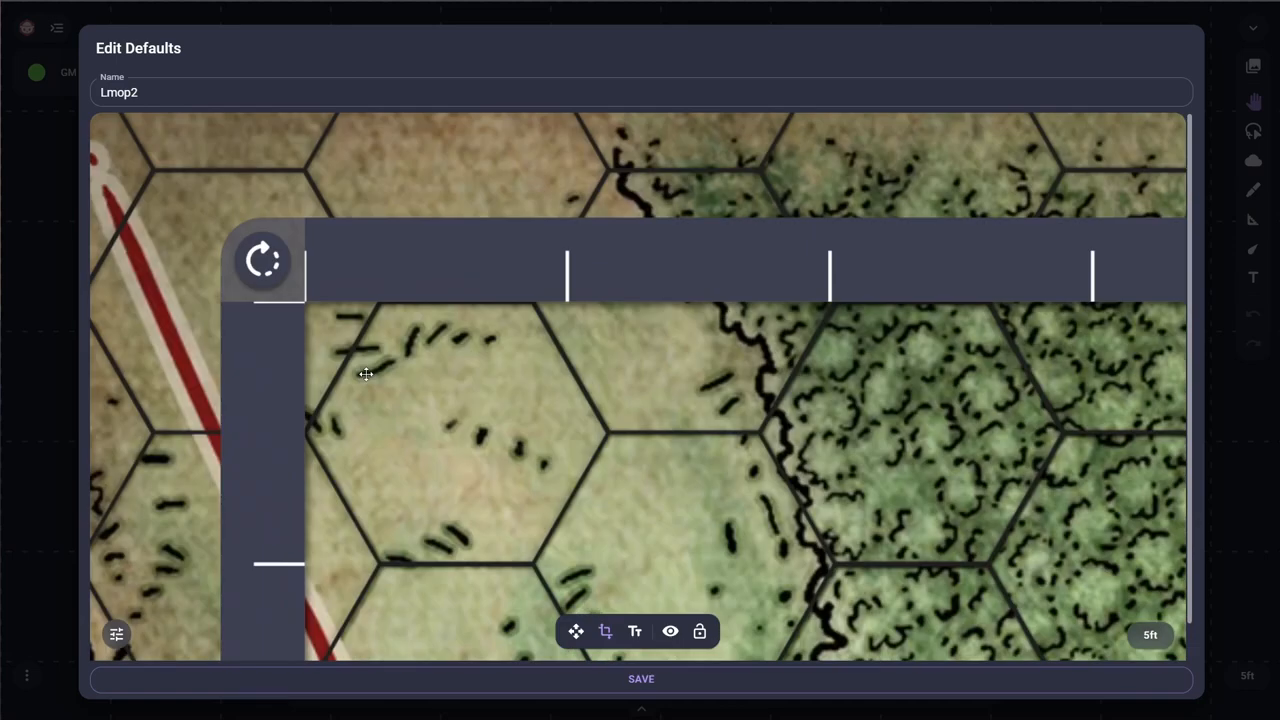
{"action": "mouse_move", "coordinate": [290, 351]}
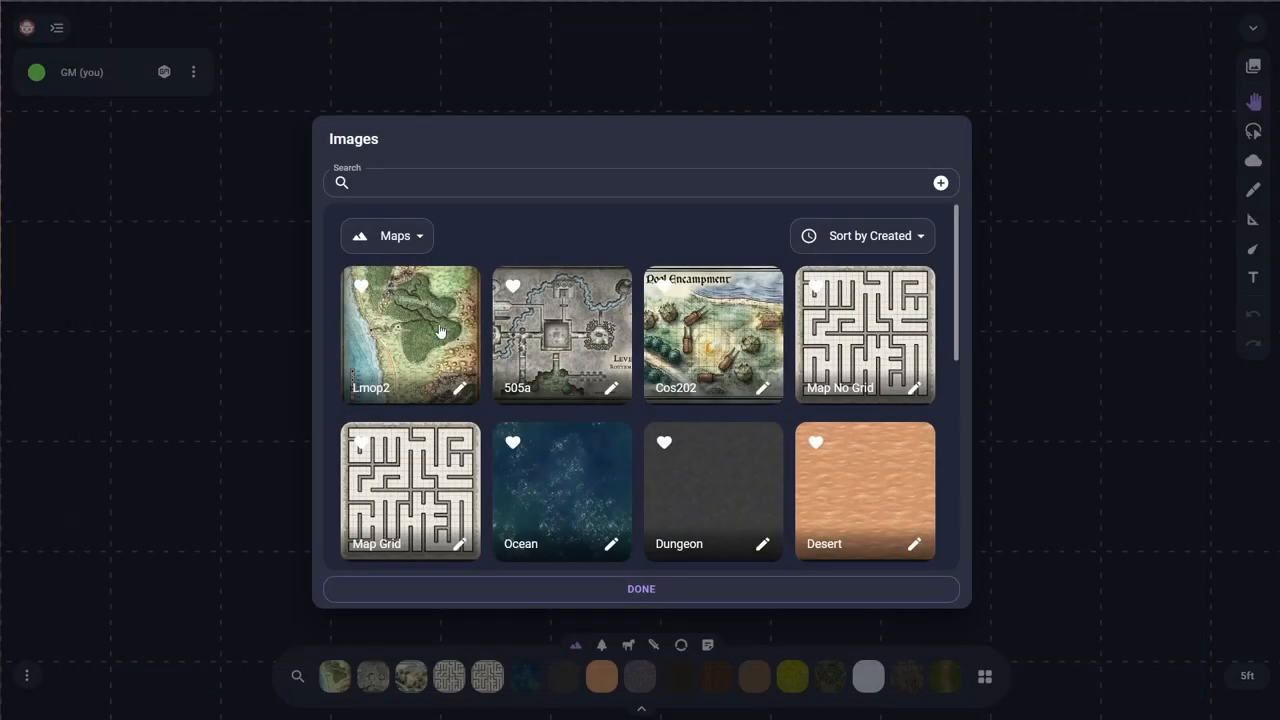
{"action": "mouse_move", "coordinate": [585, 387]}
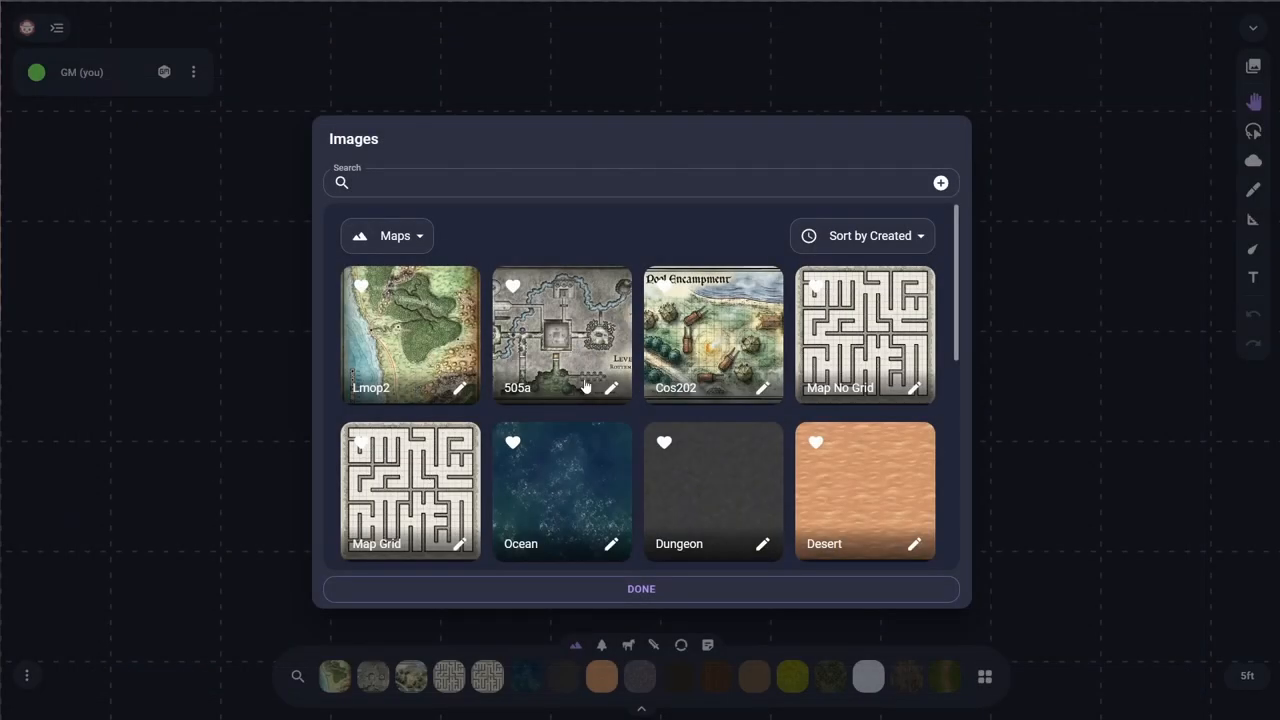
Step: Add the 505a map to the scene from the Images dialog
{"action": "left_click", "coordinate": [641, 588]}
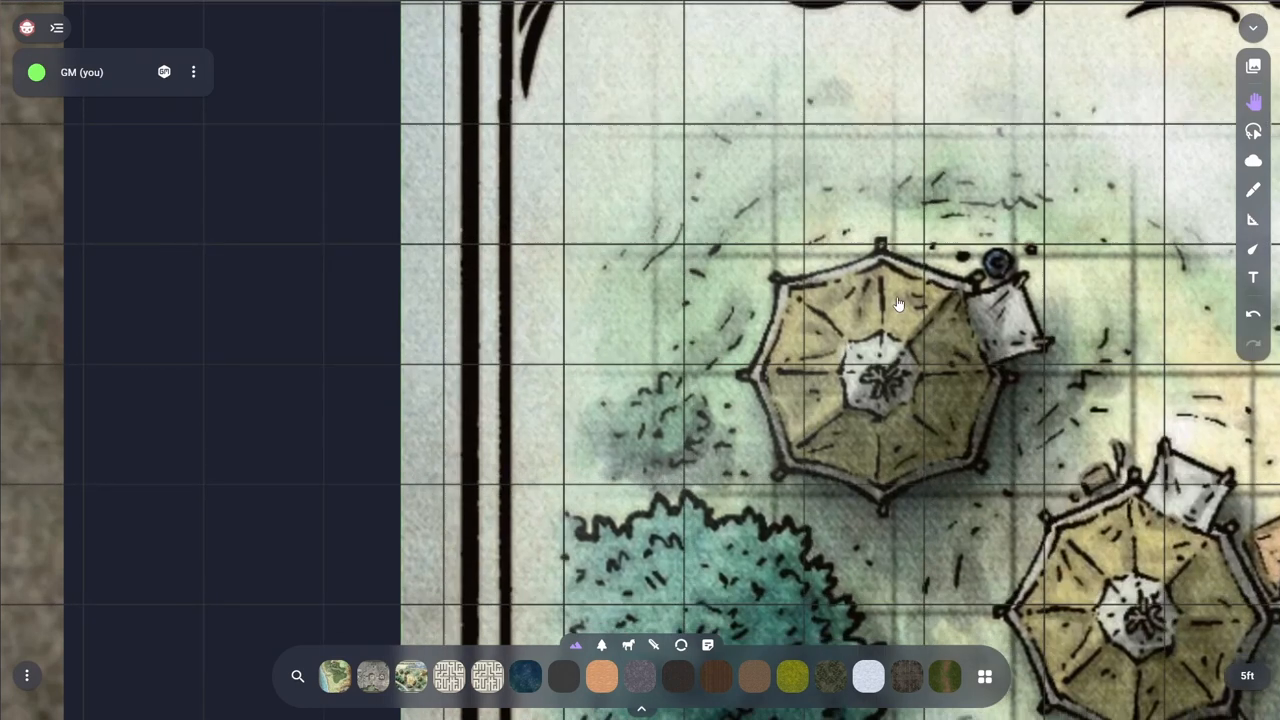
Step: Pan to the Tser Pool Encampment map and turn on Basic Transform for the Cos202 map
{"action": "left_click_drag", "start_coordinate": [900, 300], "coordinate": [965, 365]}
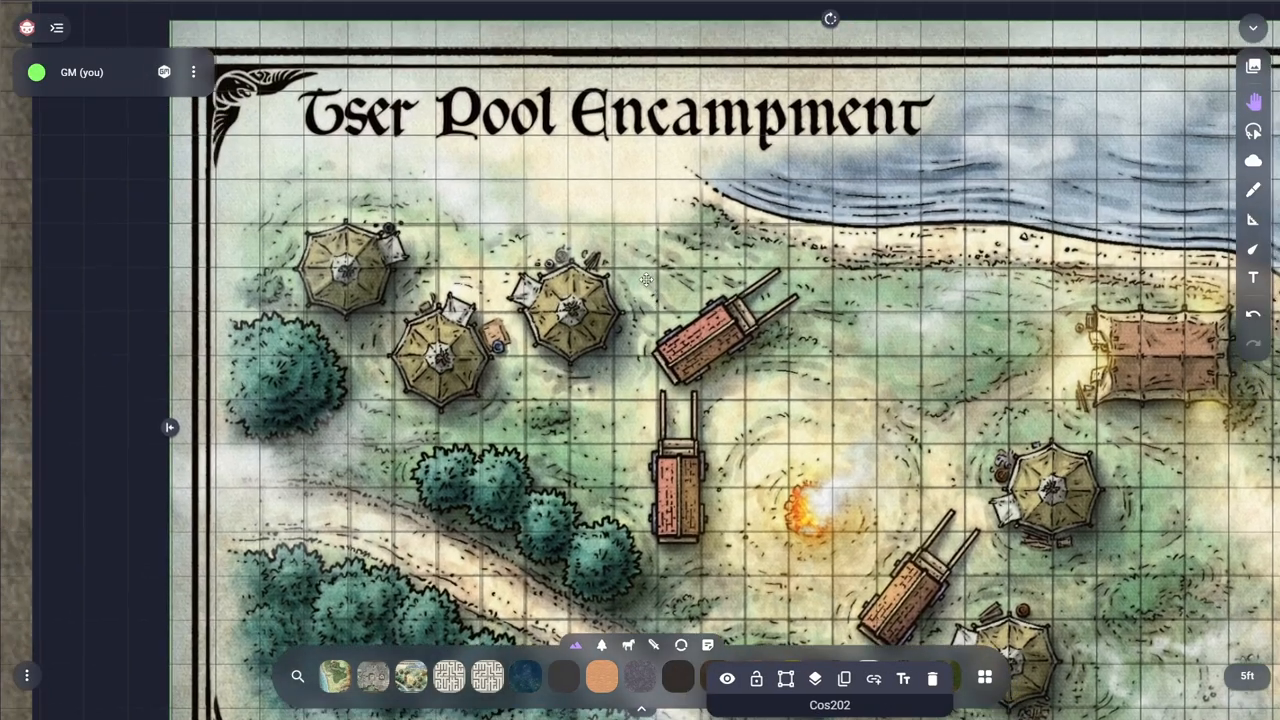
{"action": "mouse_move", "coordinate": [645, 252]}
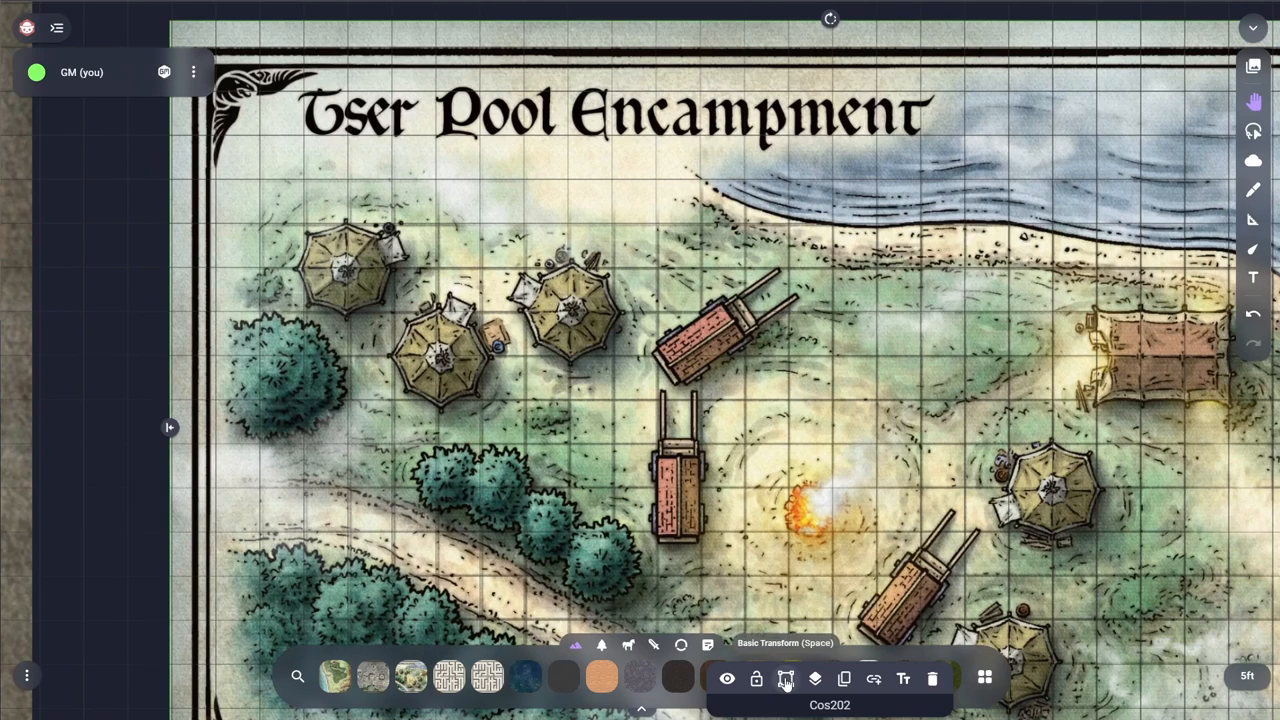
{"action": "left_click", "coordinate": [786, 679]}
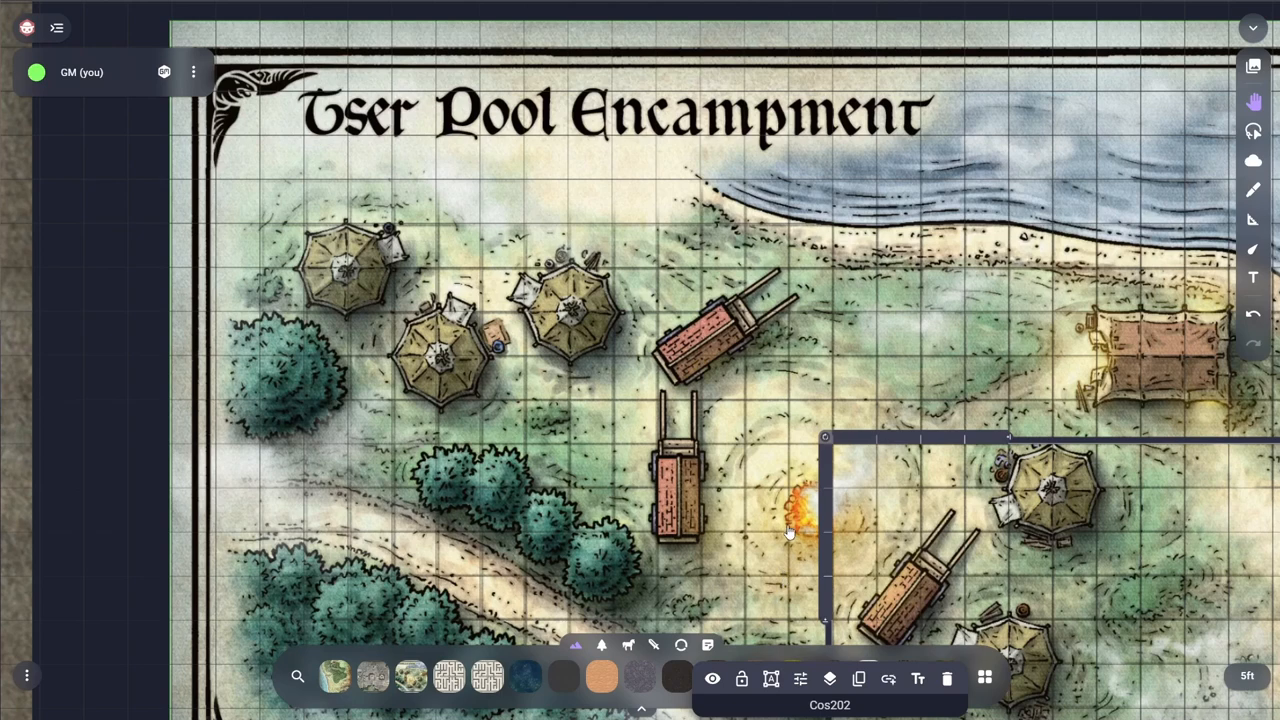
{"action": "mouse_move", "coordinate": [790, 520]}
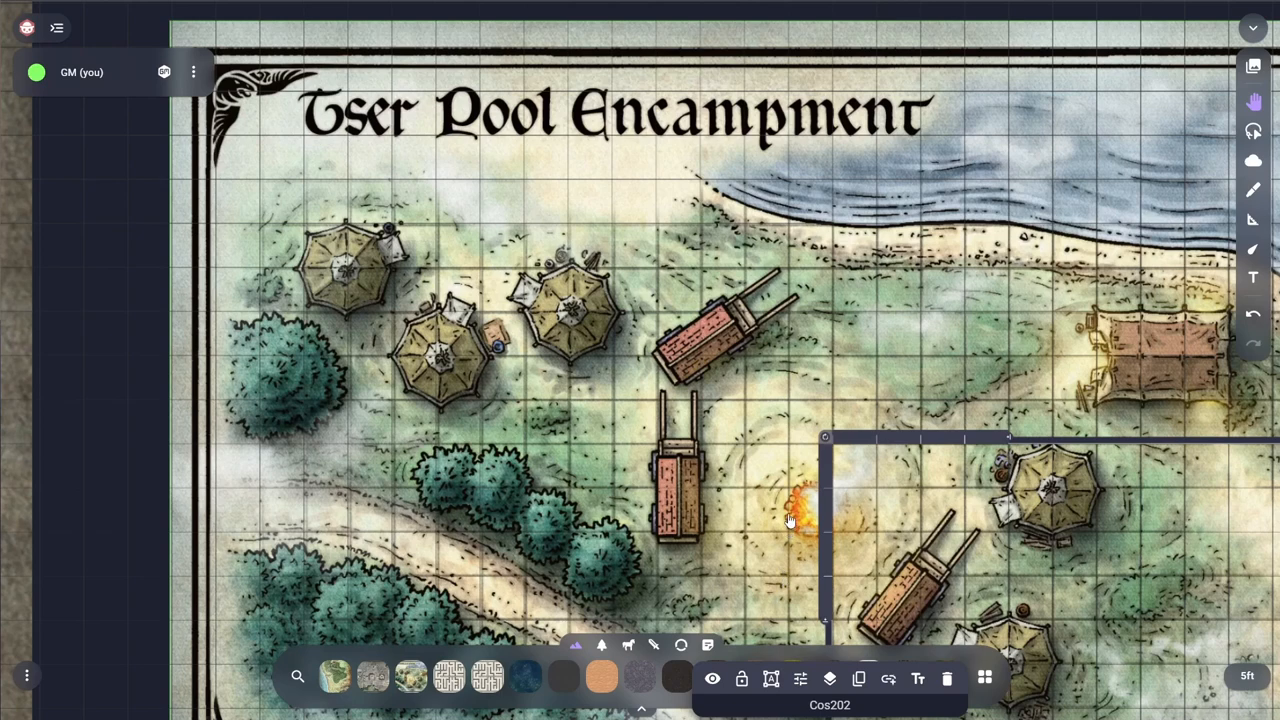